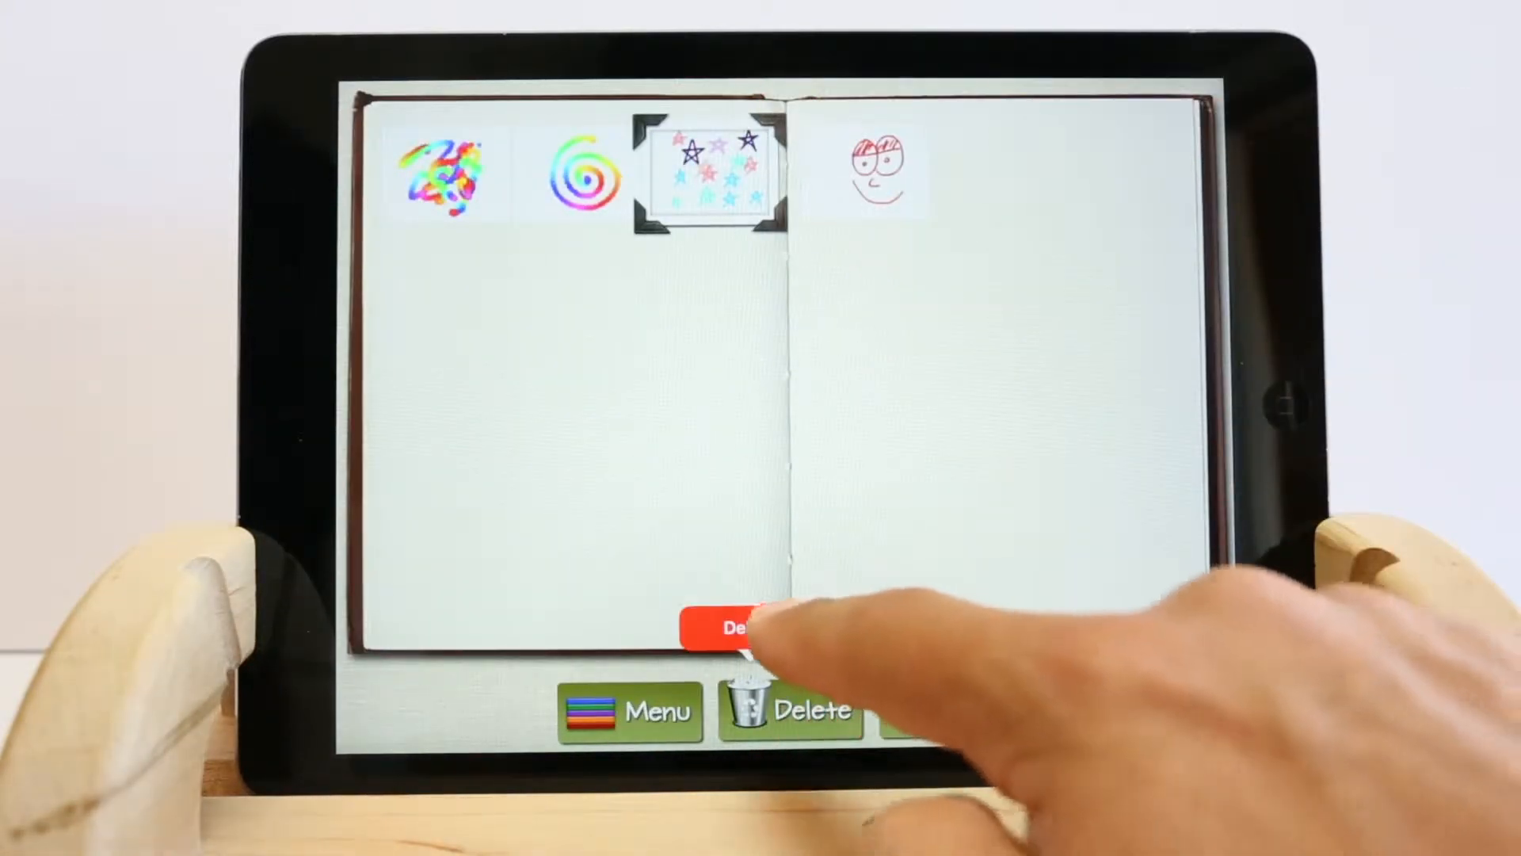
# Confirm deleting the chosen drawing, leave the album via Settings and return to the title screen.
pyautogui.click(737, 629)
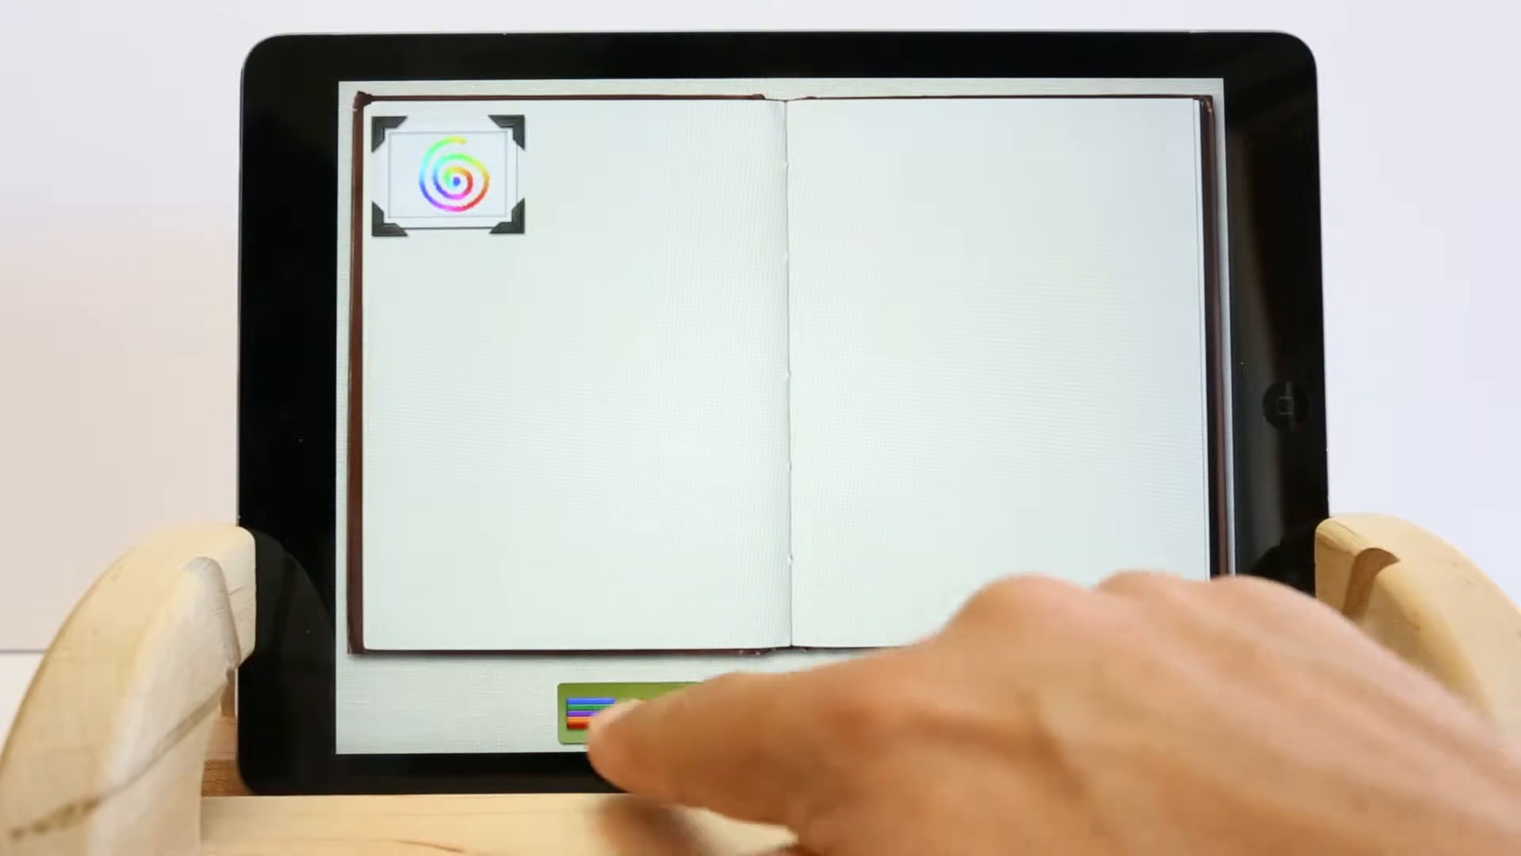
pyautogui.click(631, 699)
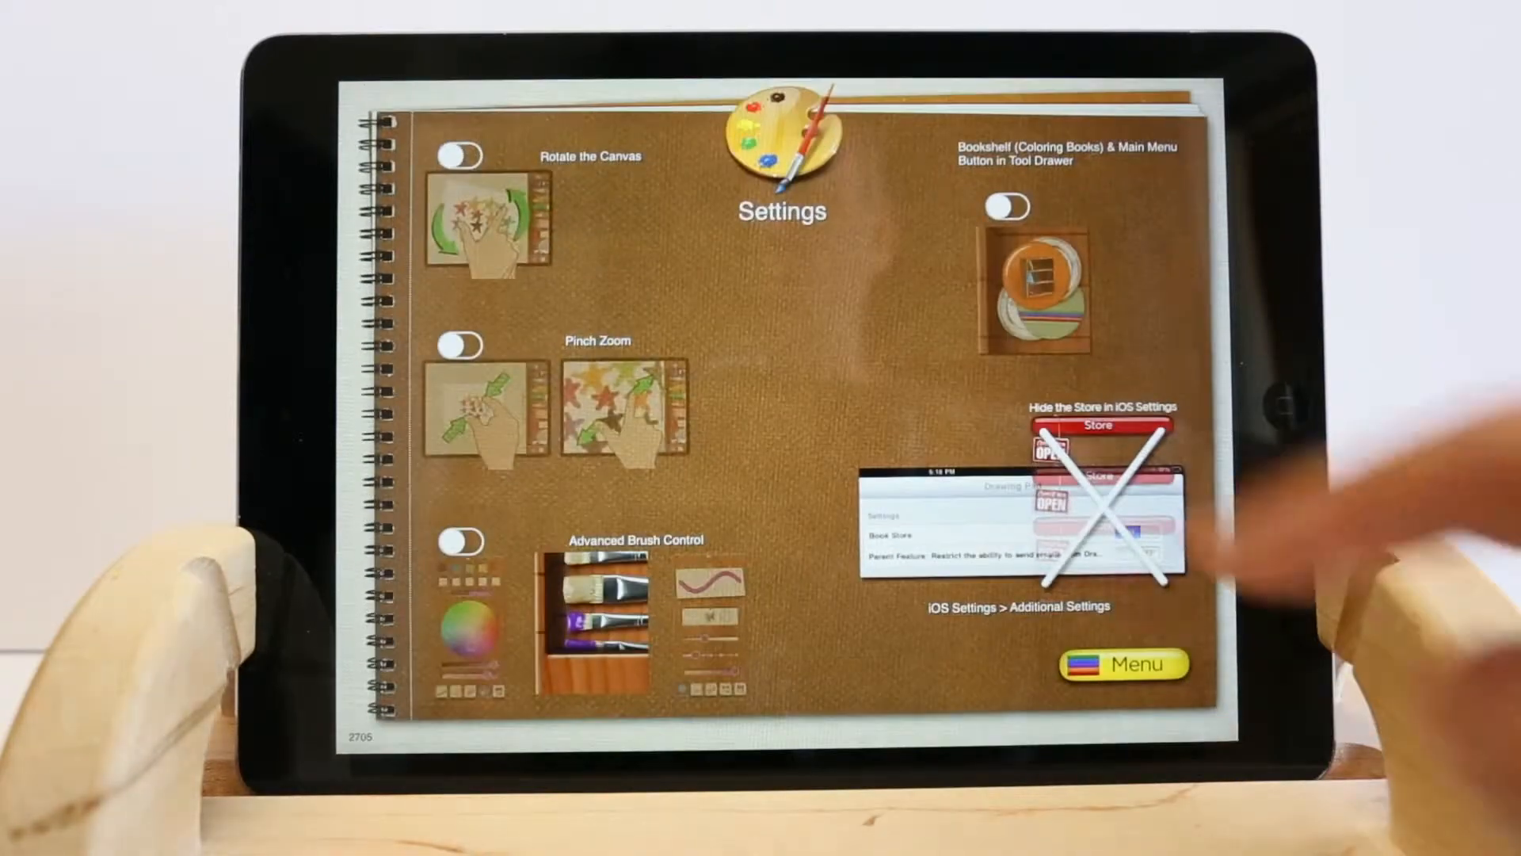
pyautogui.click(459, 341)
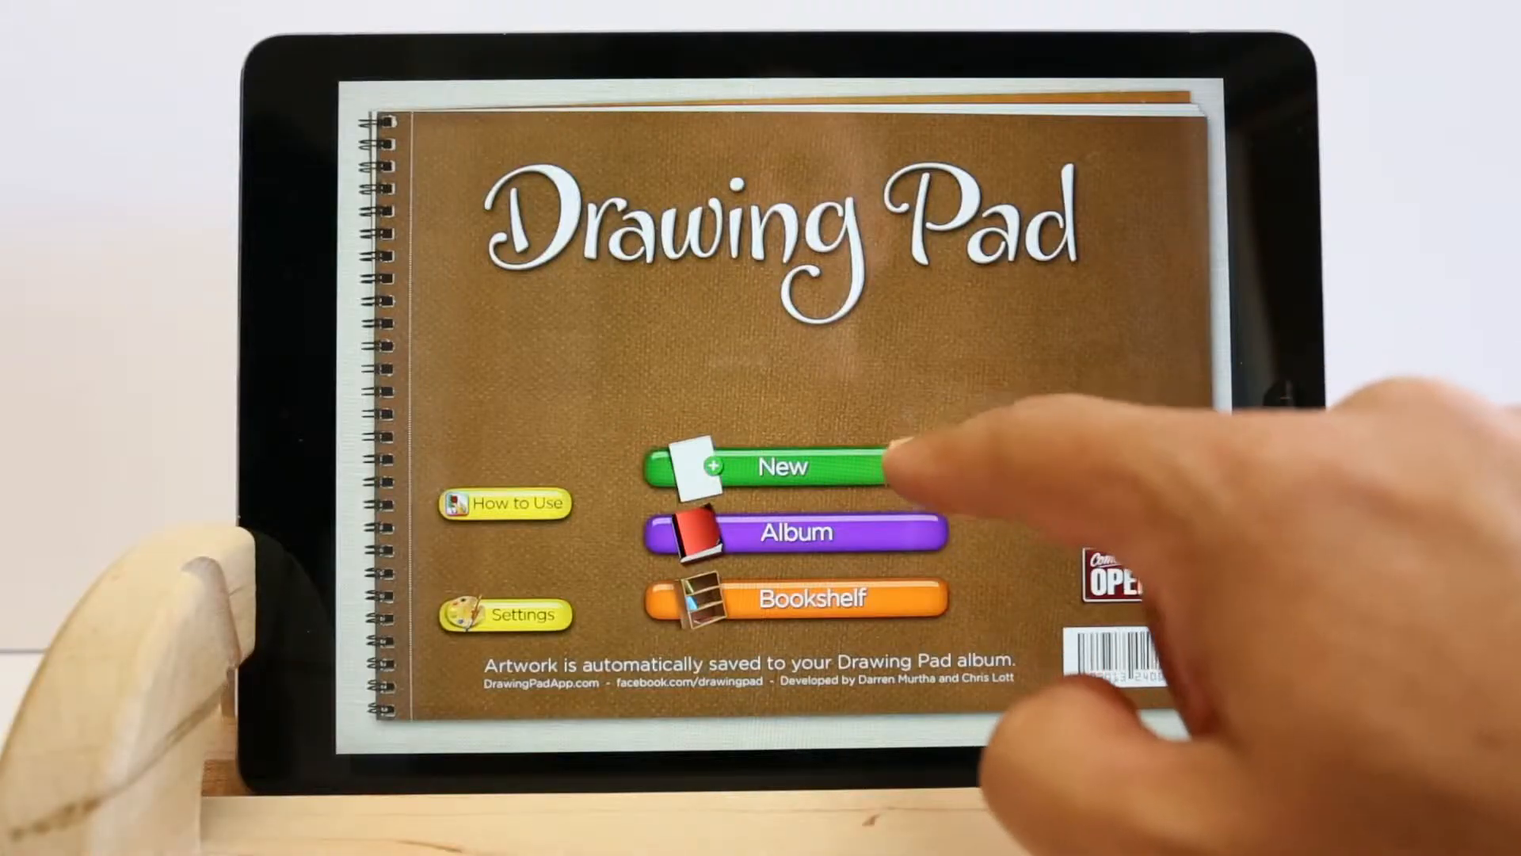
# Start a new blank drawing and scroll the tool tray to reach the marker and colours.
pyautogui.click(786, 466)
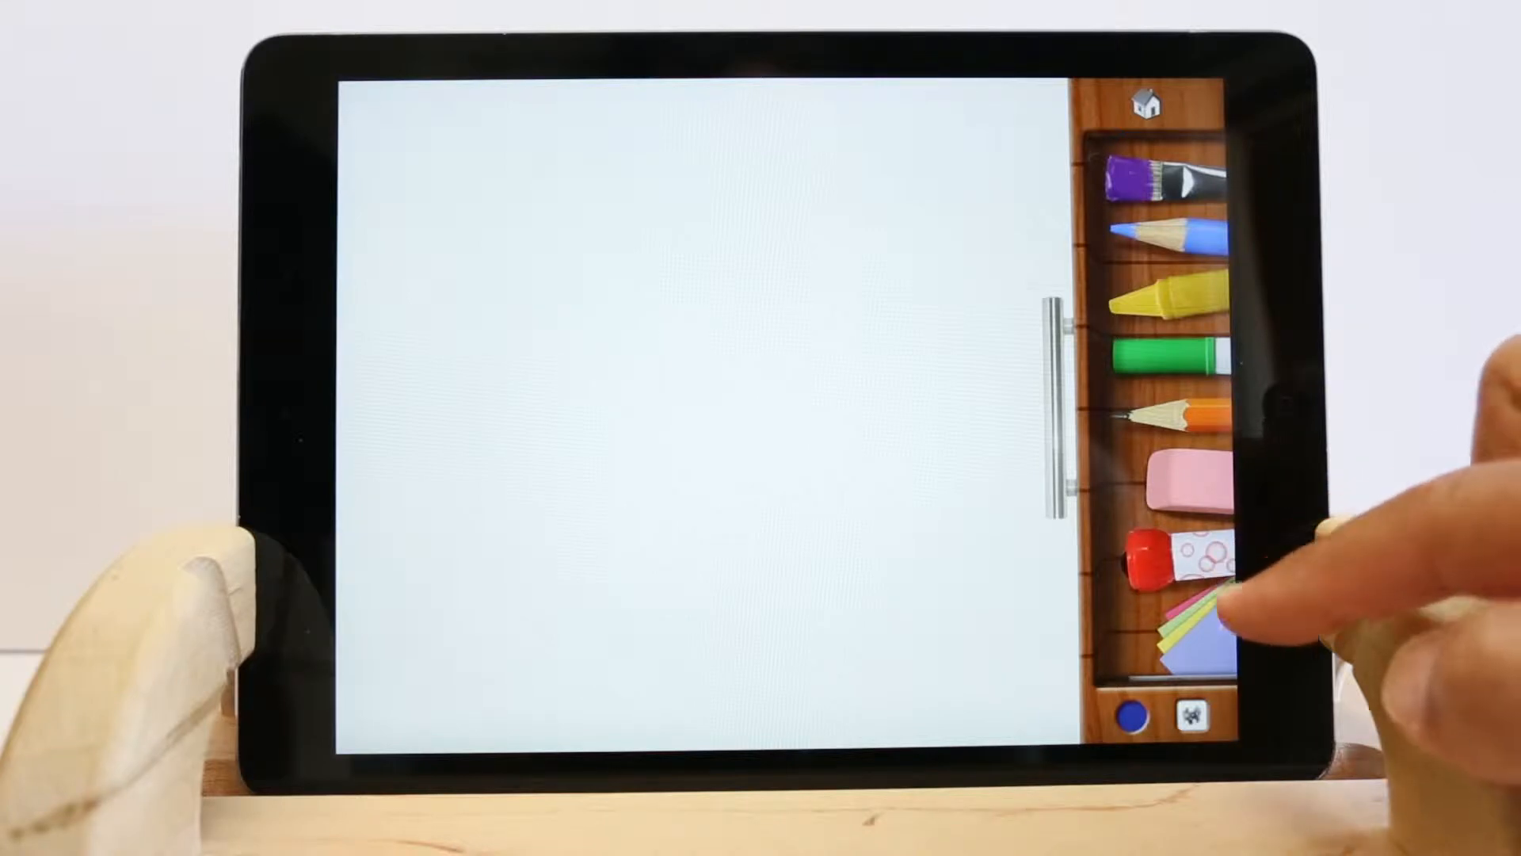
pyautogui.scroll(-3)
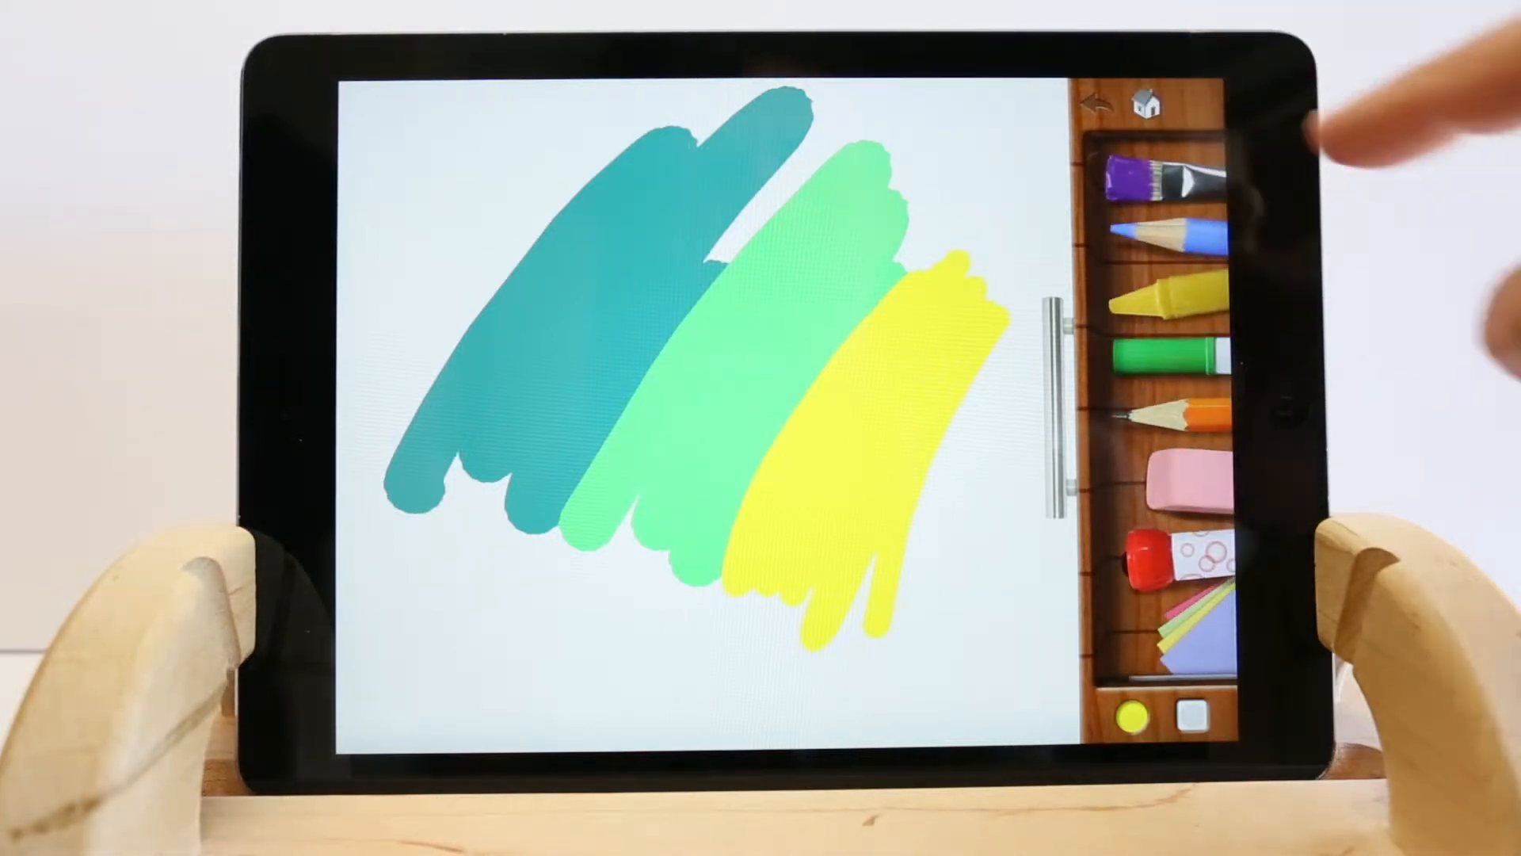
# Go to the album and reopen the painted strokes drawing for erasing and smudging.
pyautogui.click(1149, 101)
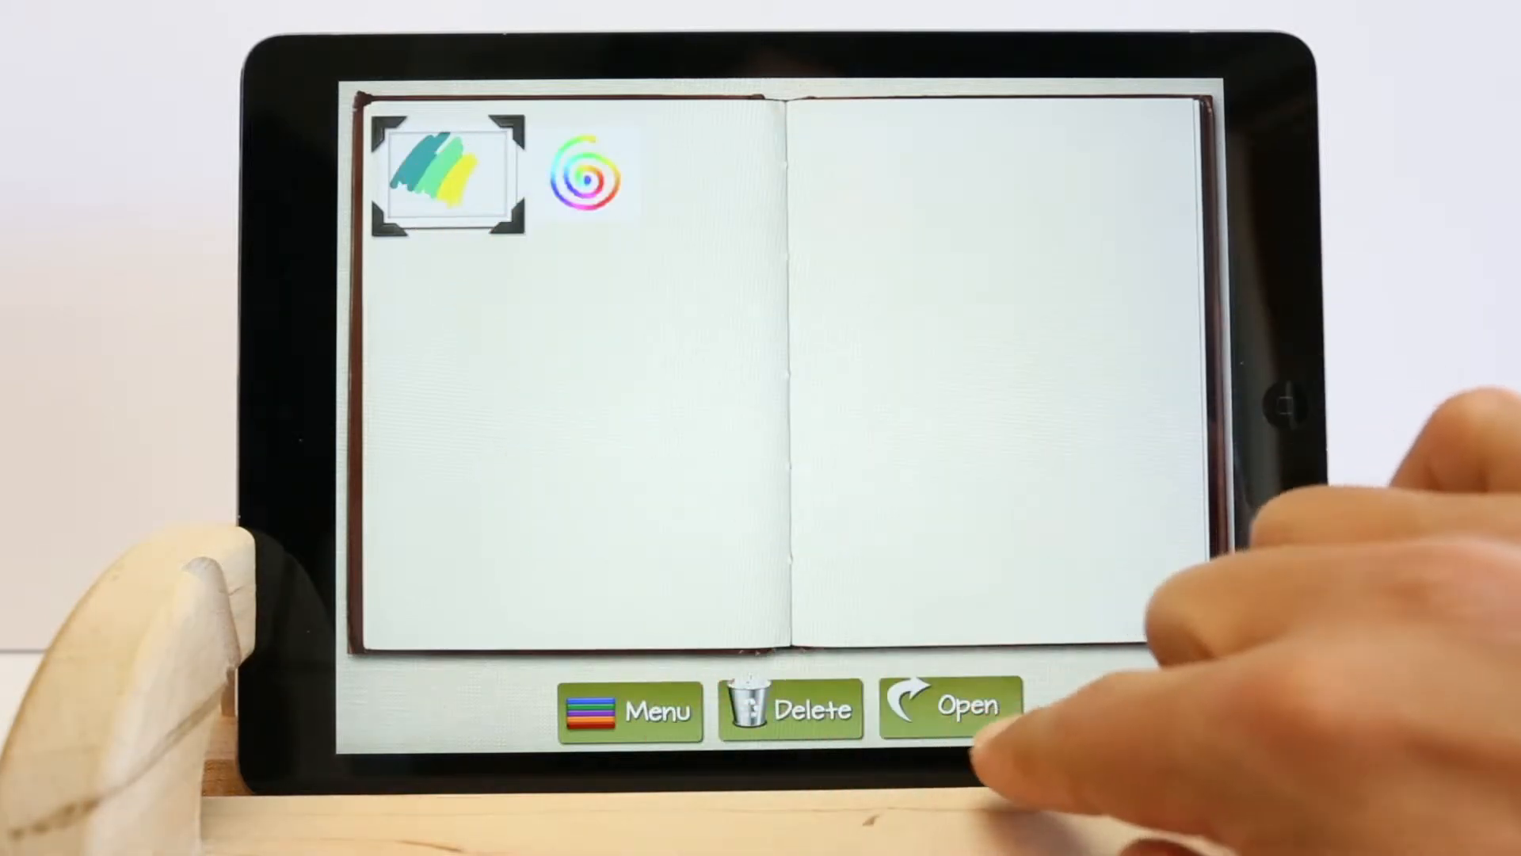
pyautogui.click(954, 708)
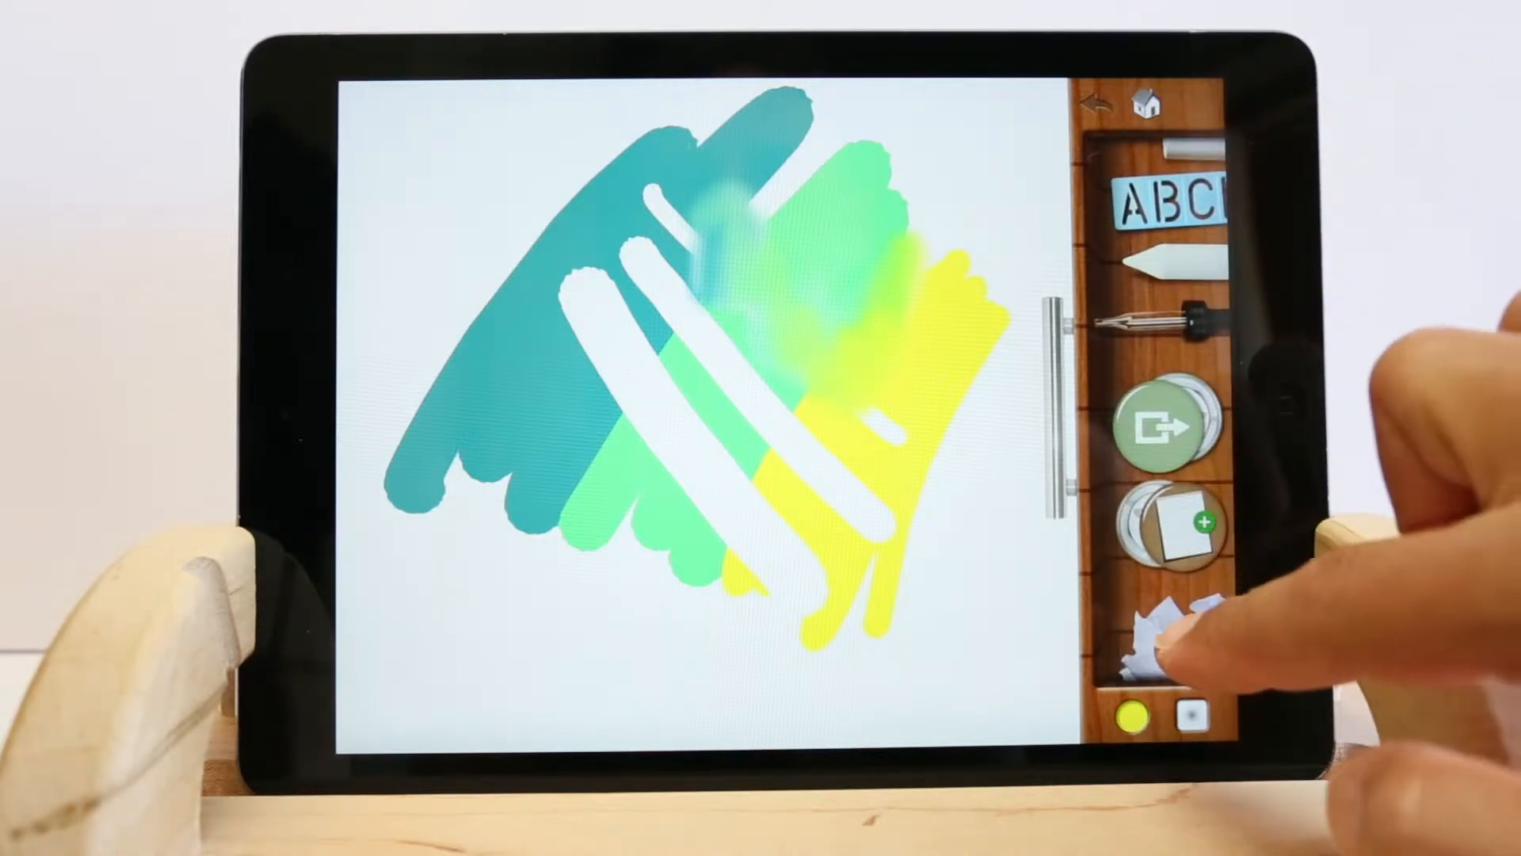
pyautogui.click(1179, 631)
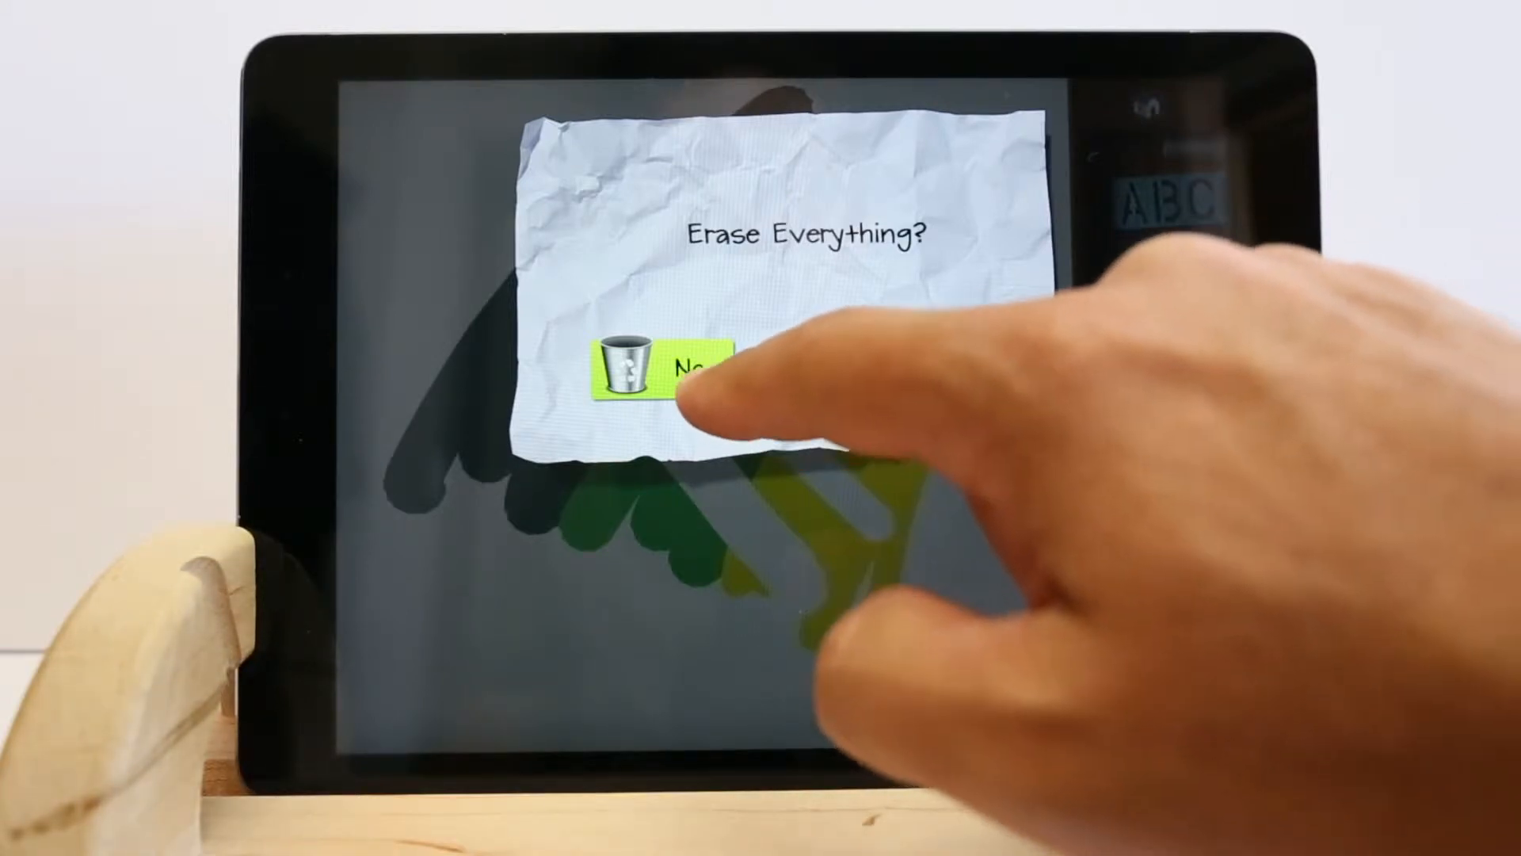
pyautogui.click(699, 374)
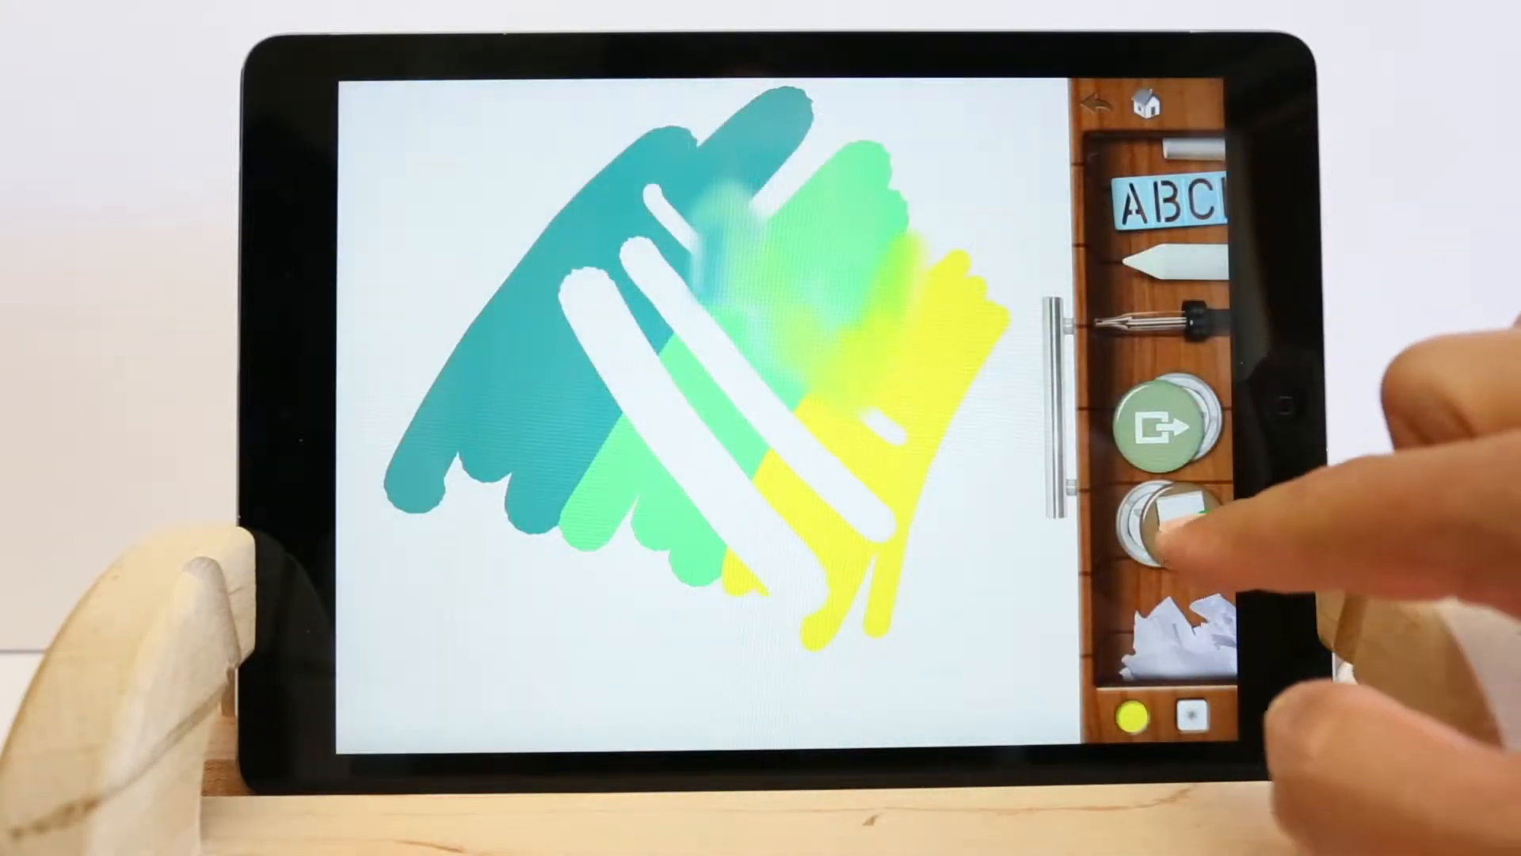
pyautogui.click(1171, 526)
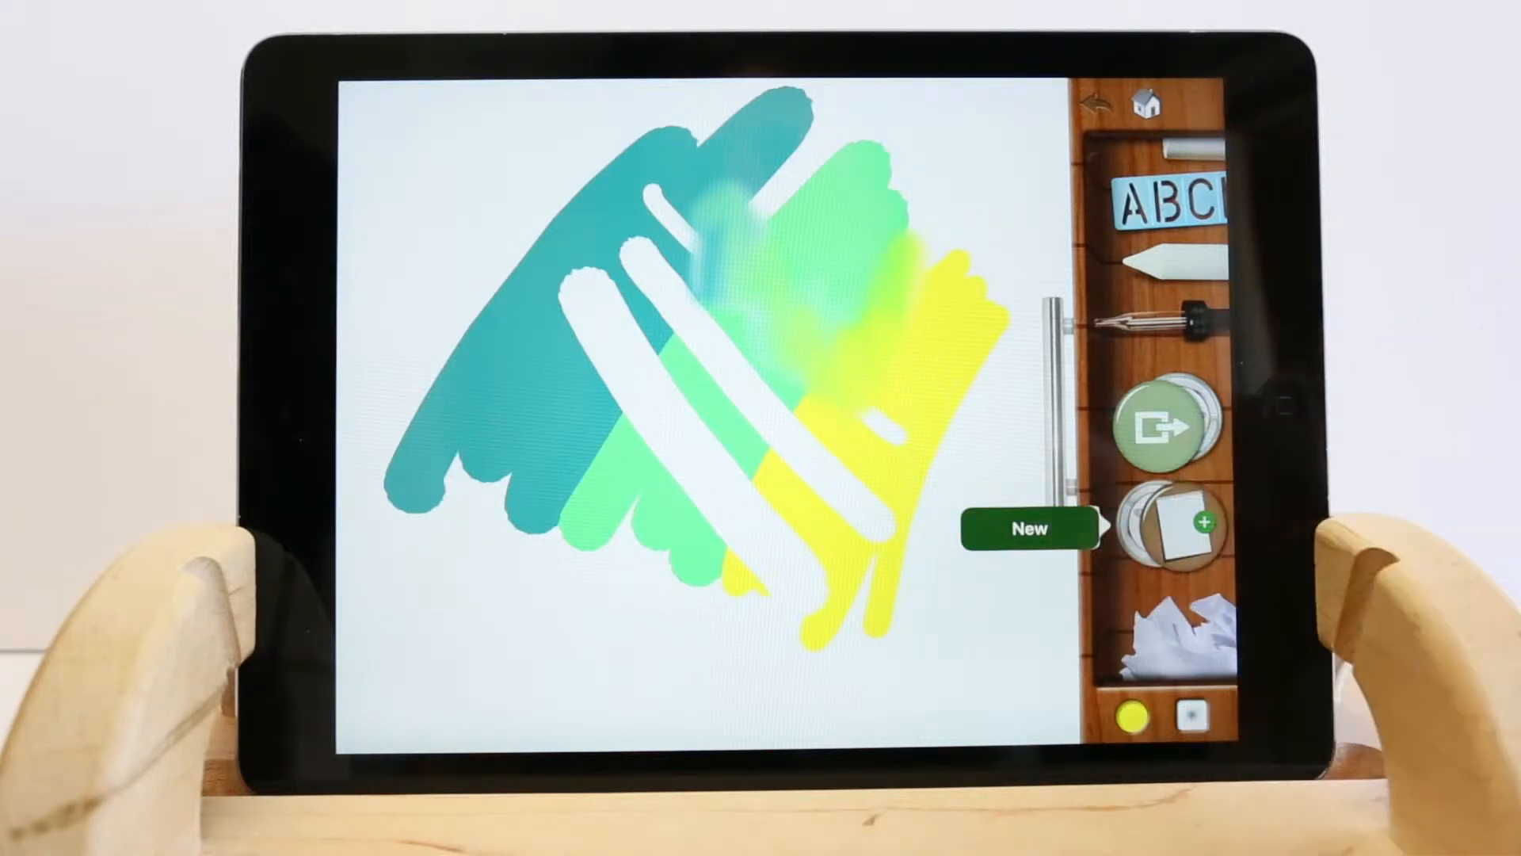
# Confirm a new drawing and load the family picnic photo as its background.
pyautogui.click(1027, 527)
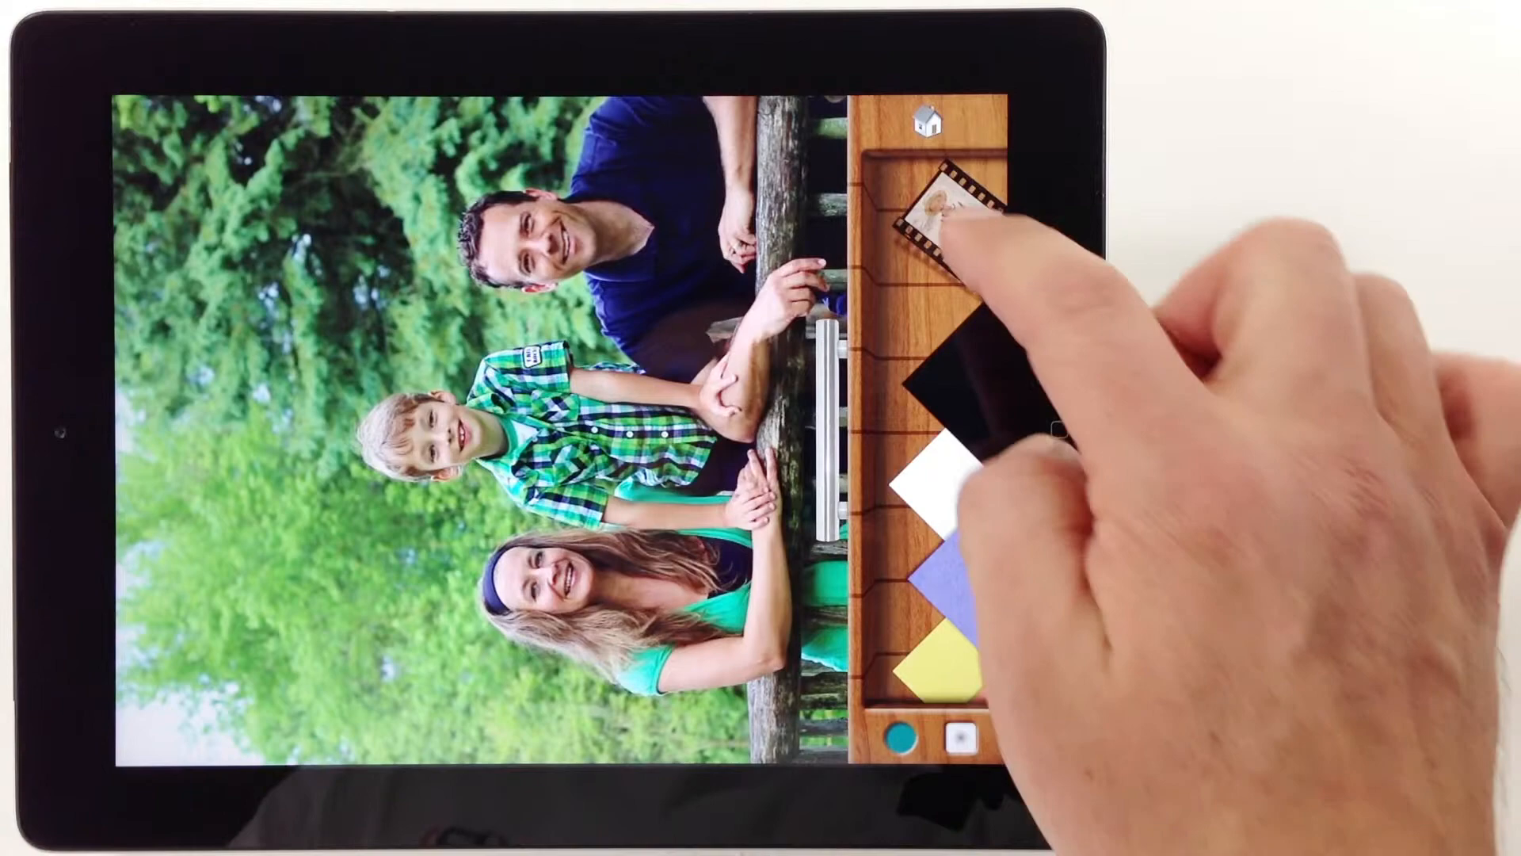
pyautogui.click(954, 215)
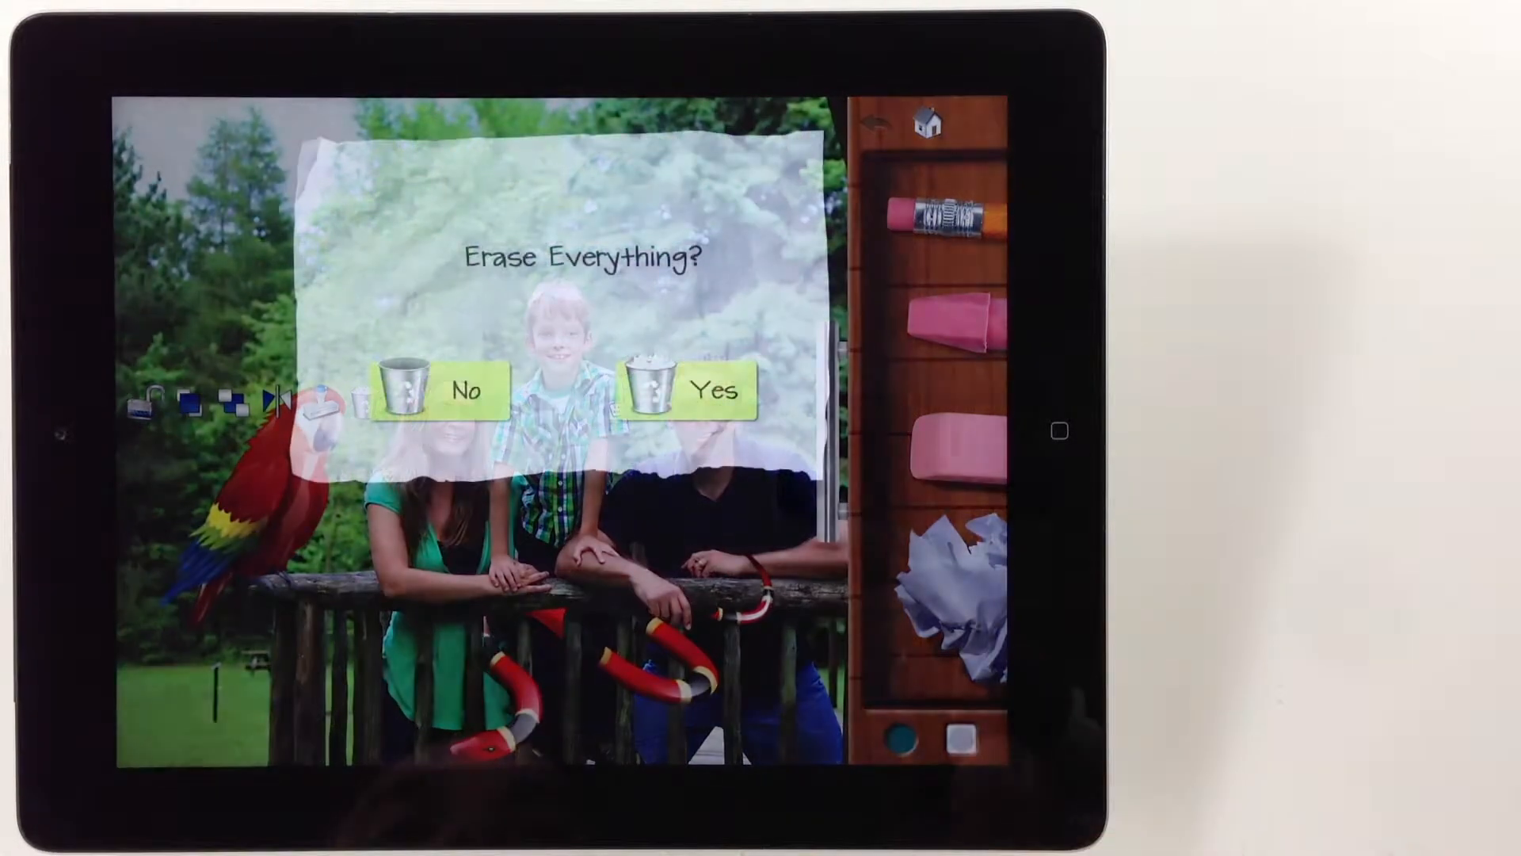
# Keep the decorated photo, then add the heading 'Camping Trip!' in Helvetica-Bold yellow and confirm it.
pyautogui.click(715, 390)
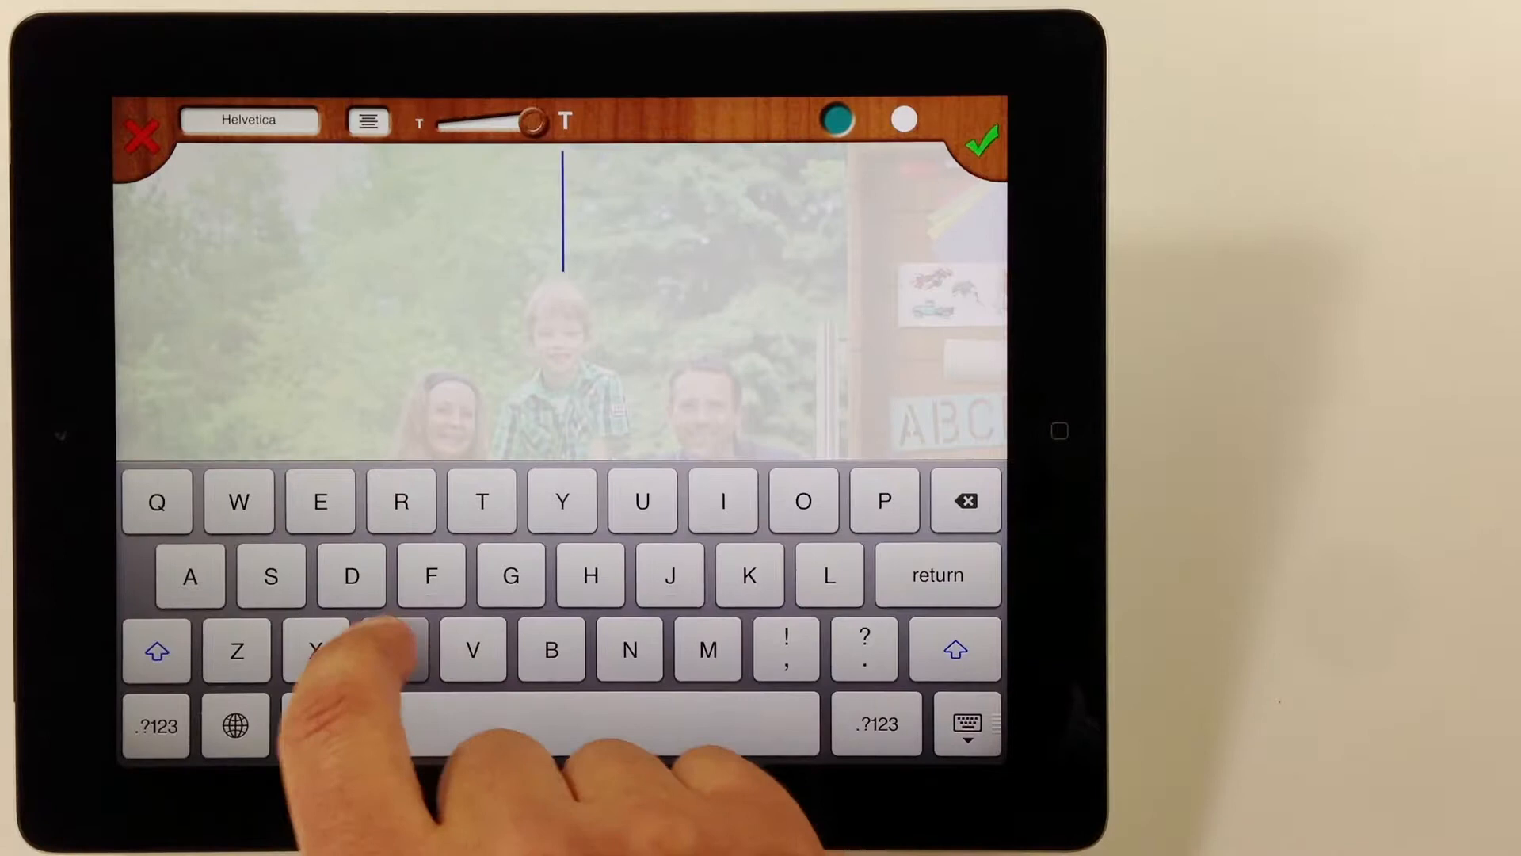
pyautogui.write('Camping!')
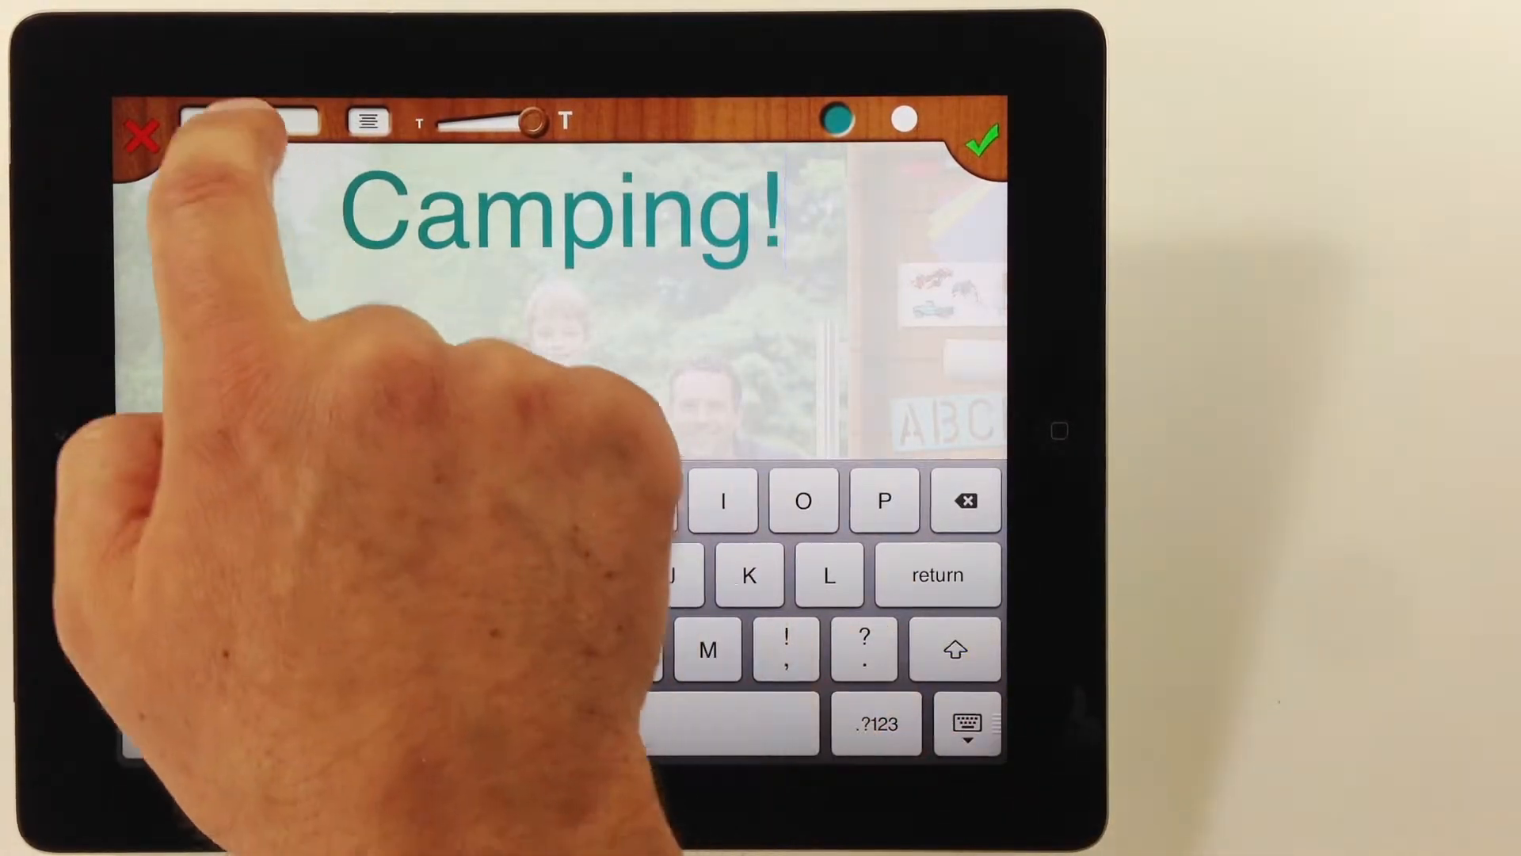
pyautogui.click(249, 120)
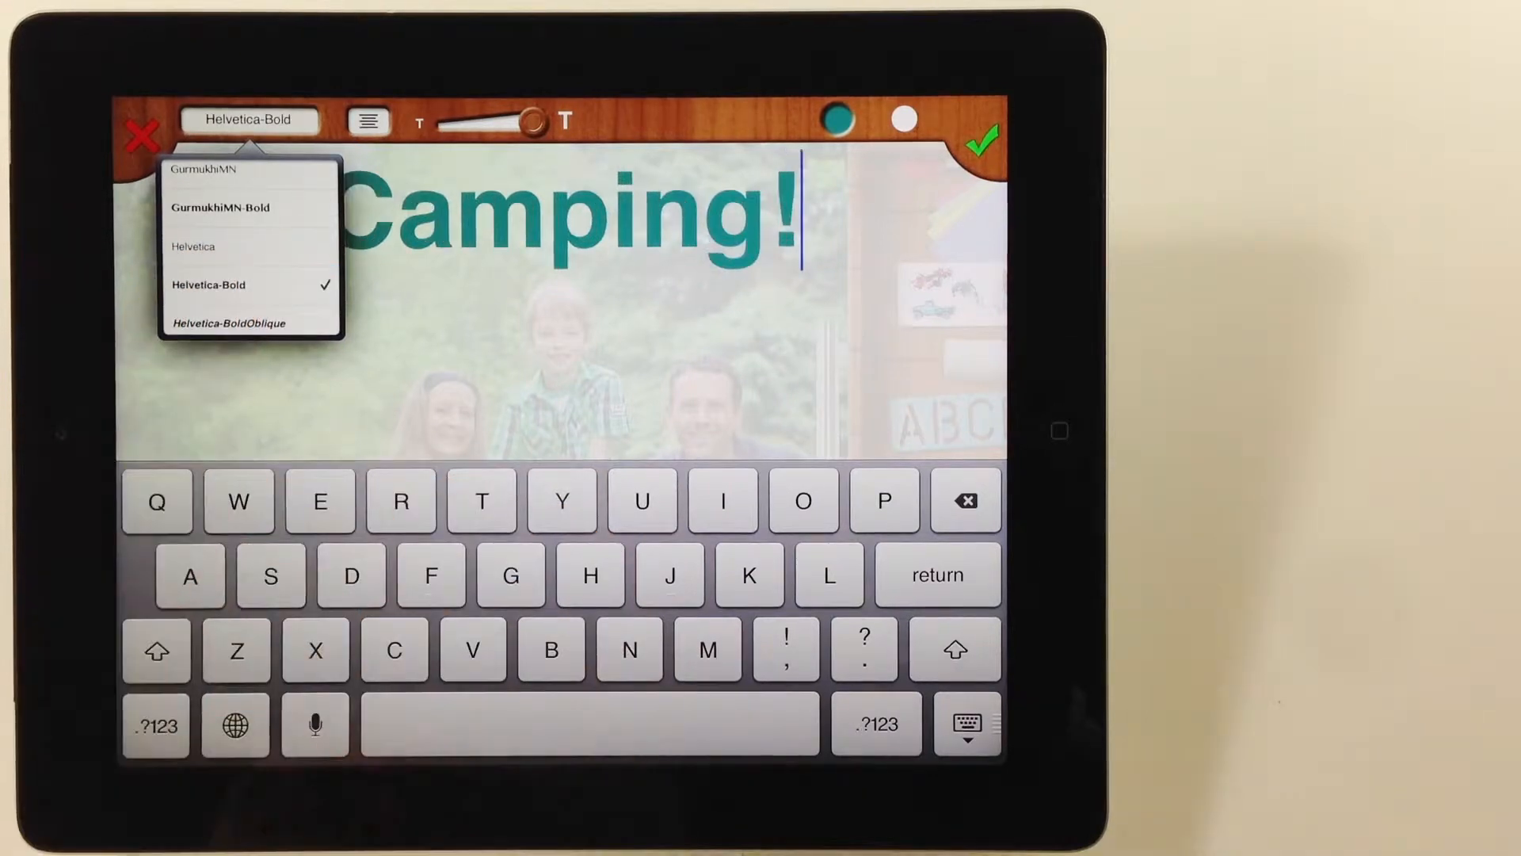
pyautogui.click(837, 119)
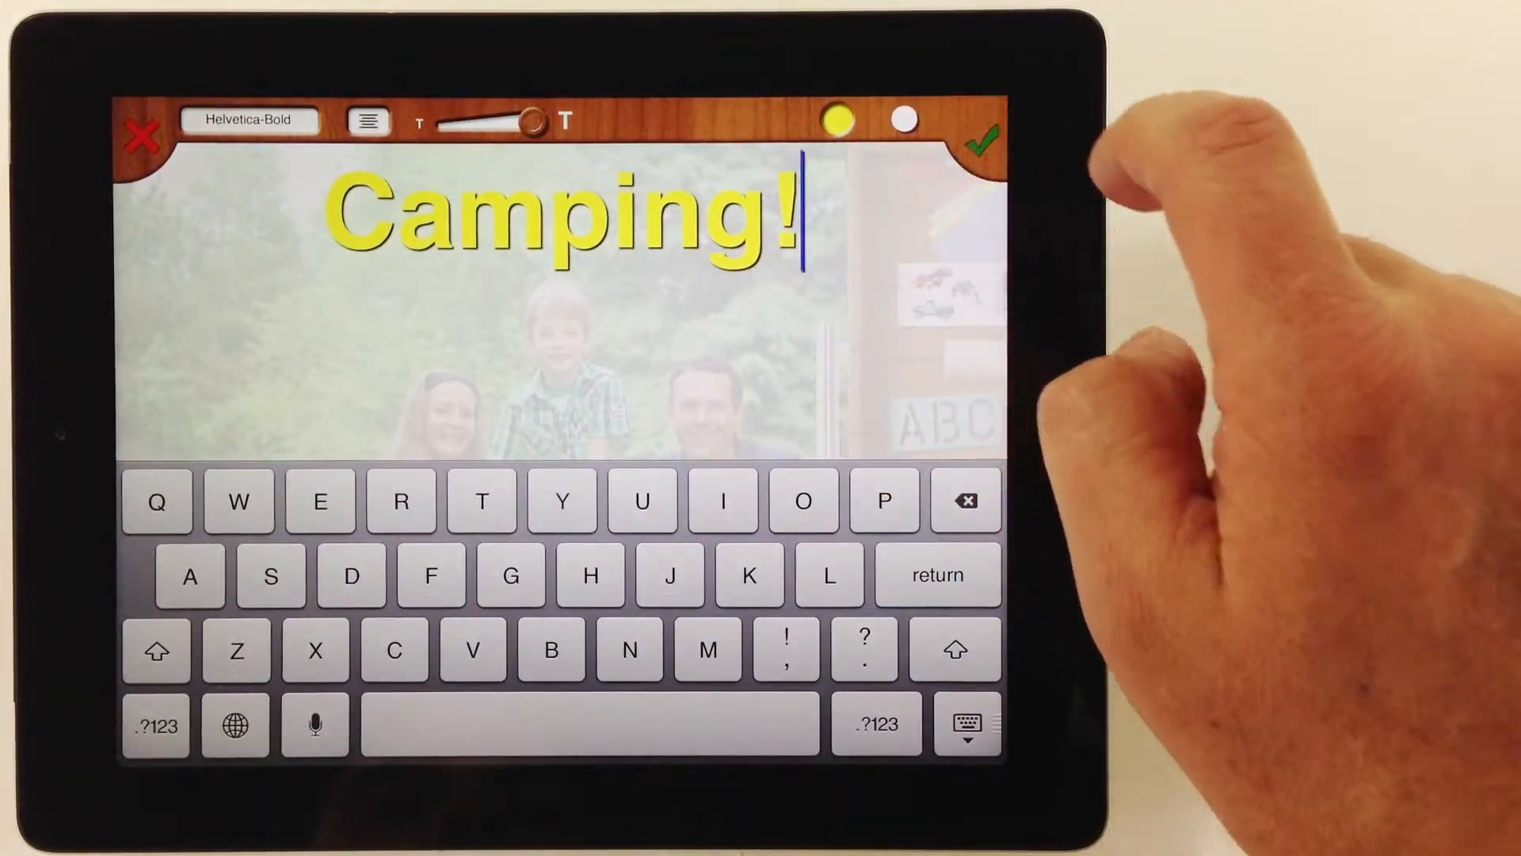
pyautogui.click(986, 139)
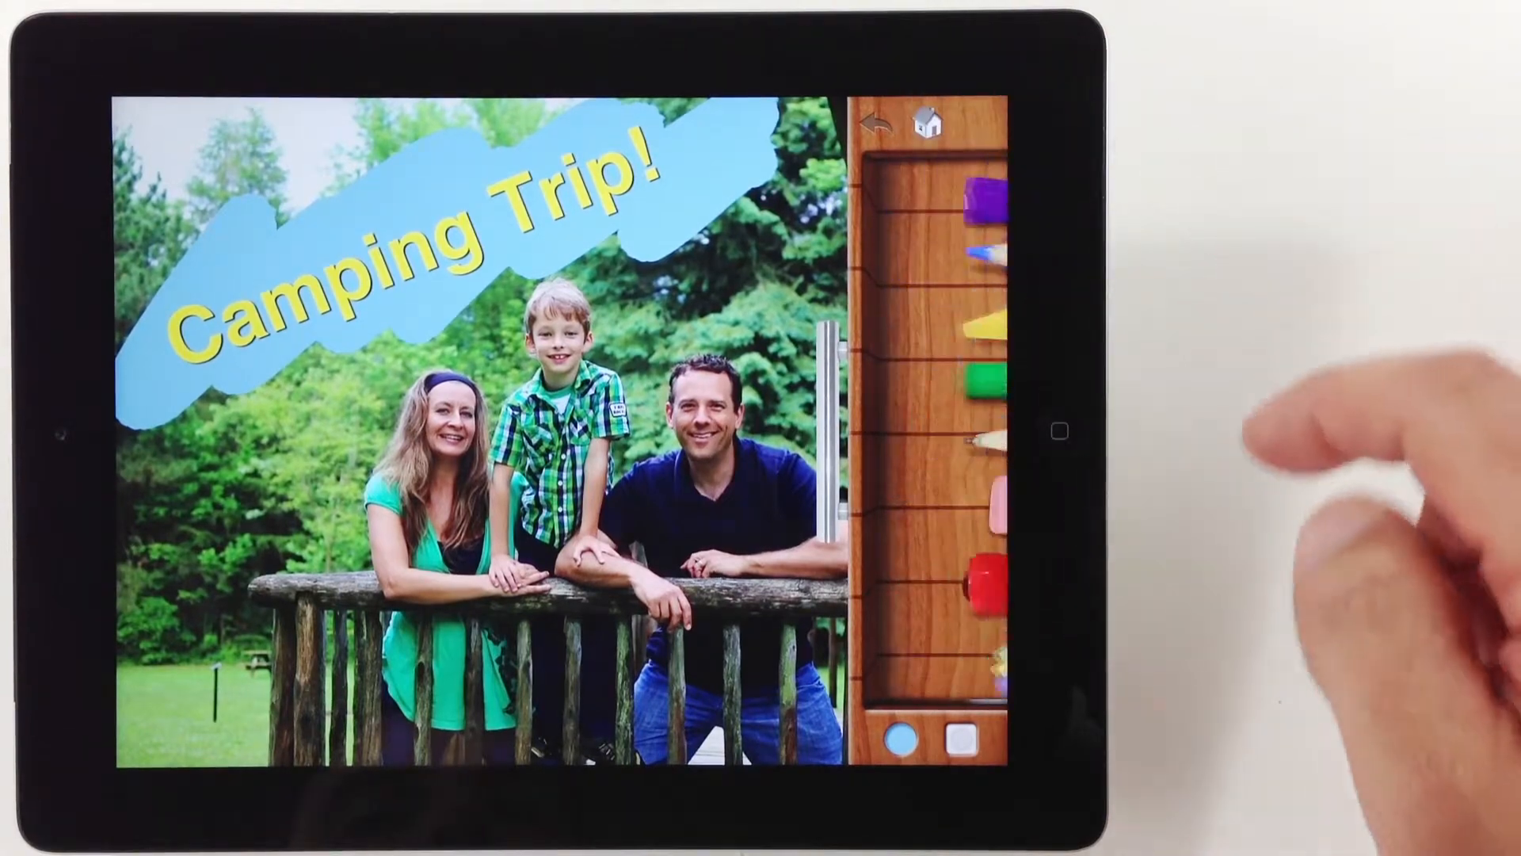
# Add the Lorem ipsum paragraph over the picture, switch it to left alignment and confirm.
pyautogui.scroll(-3)
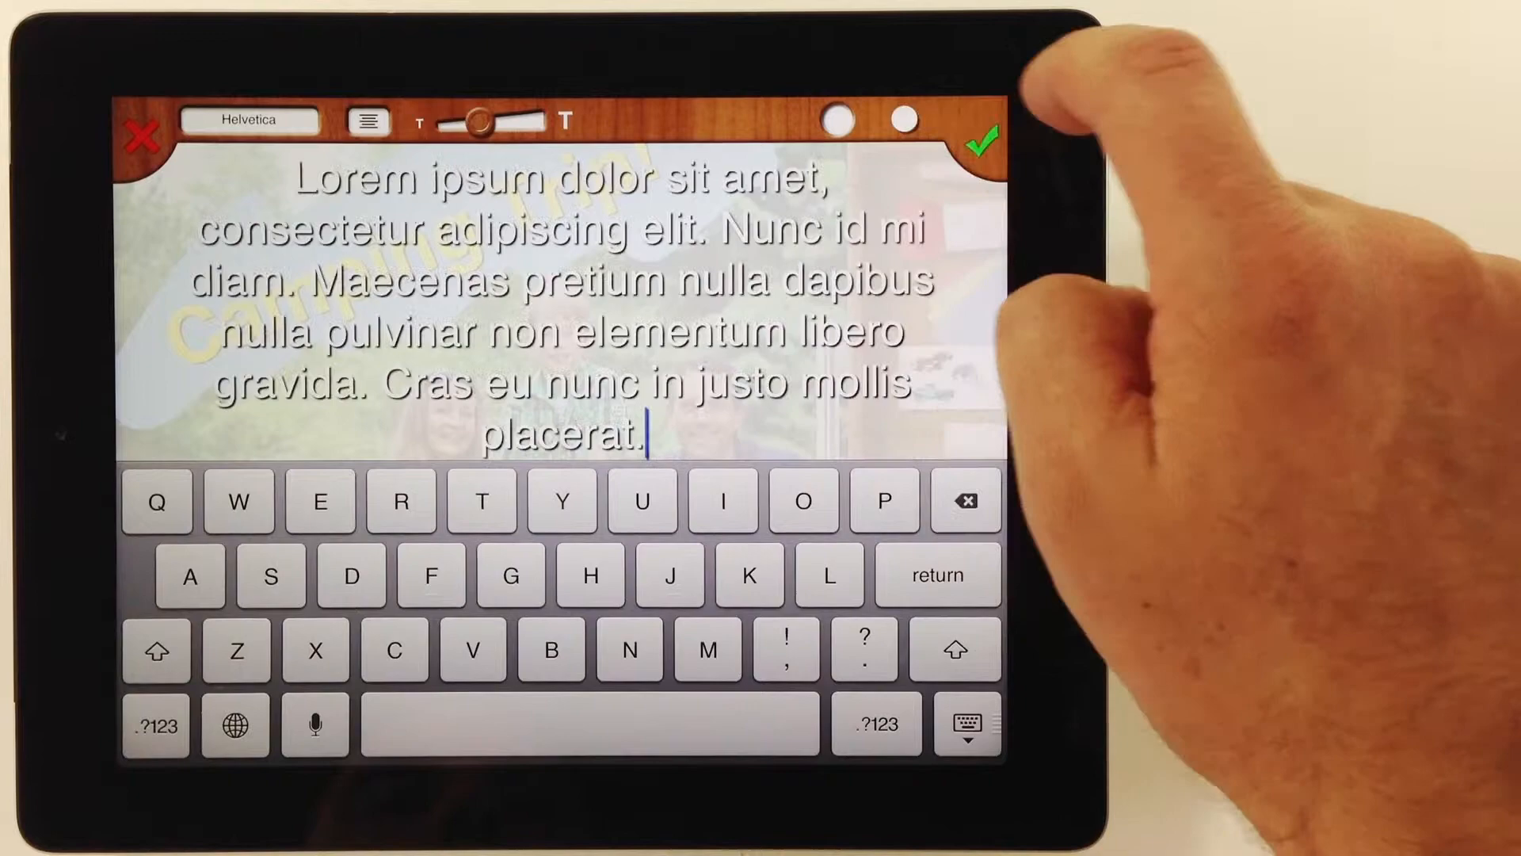
pyautogui.click(984, 137)
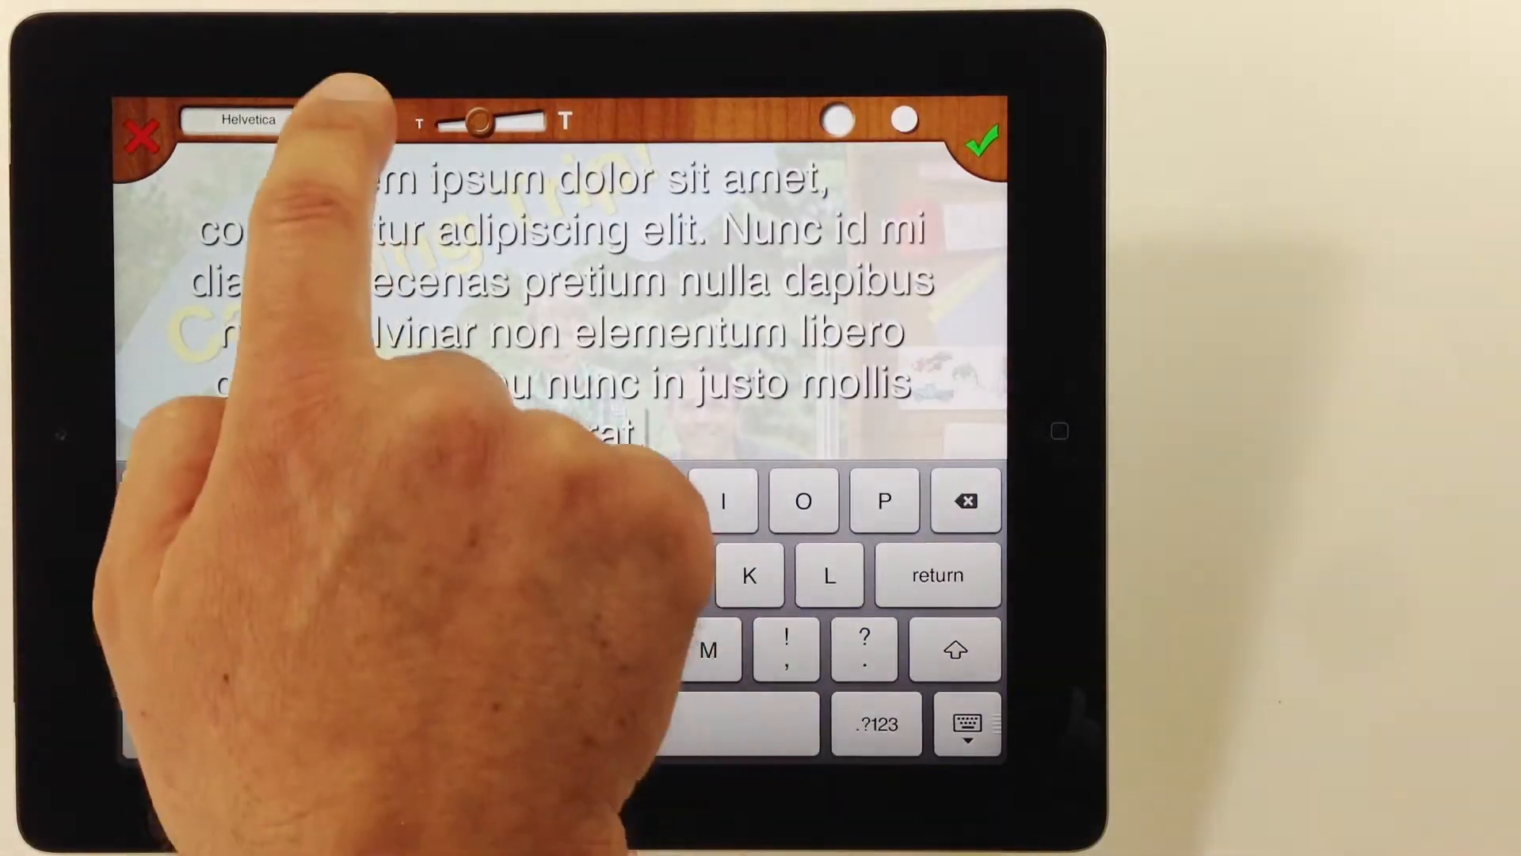
pyautogui.click(366, 121)
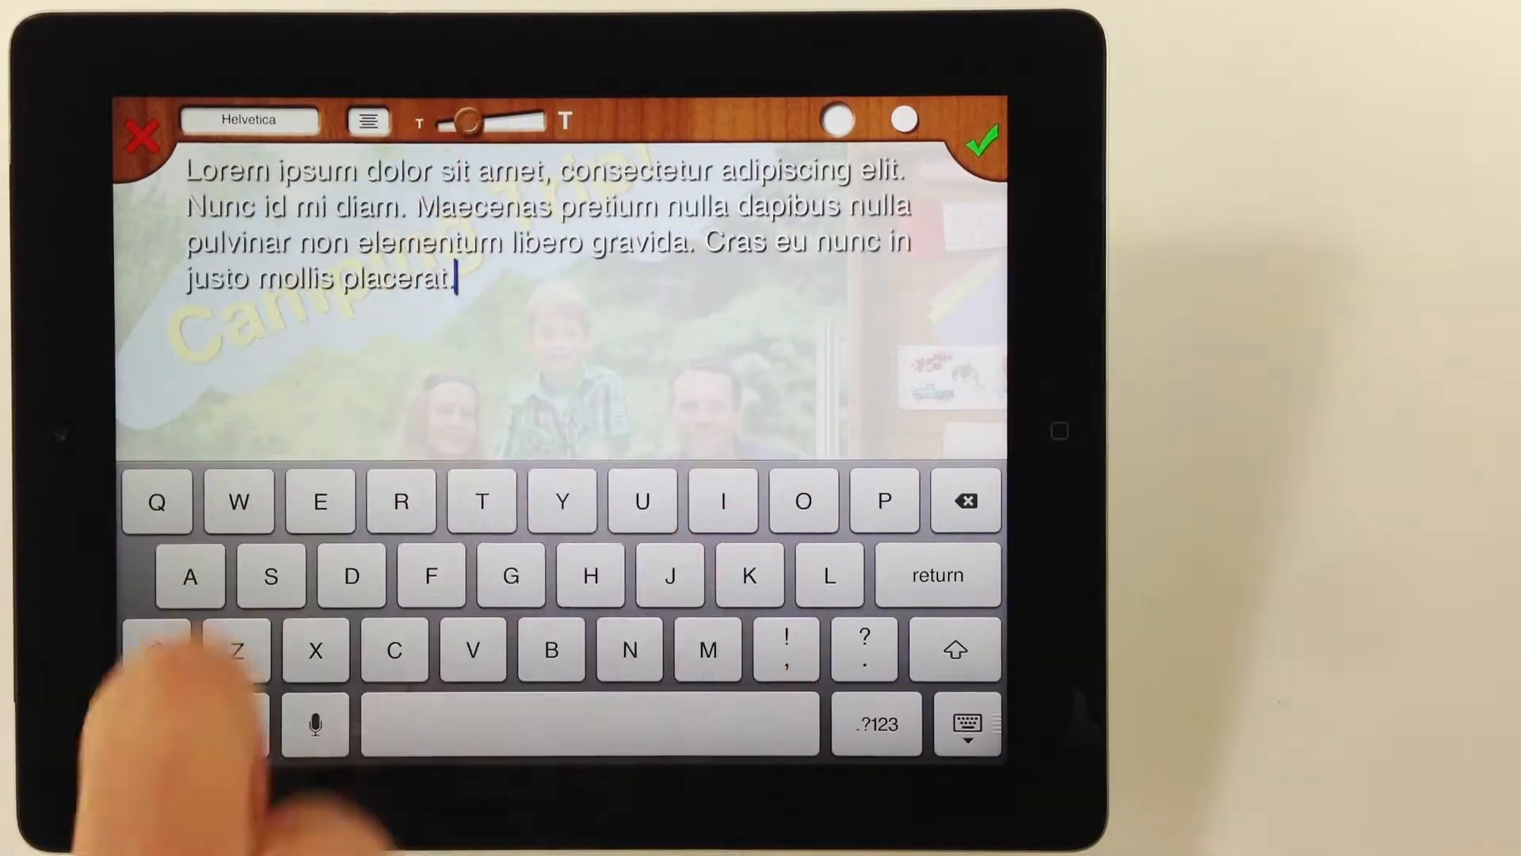
pyautogui.click(983, 138)
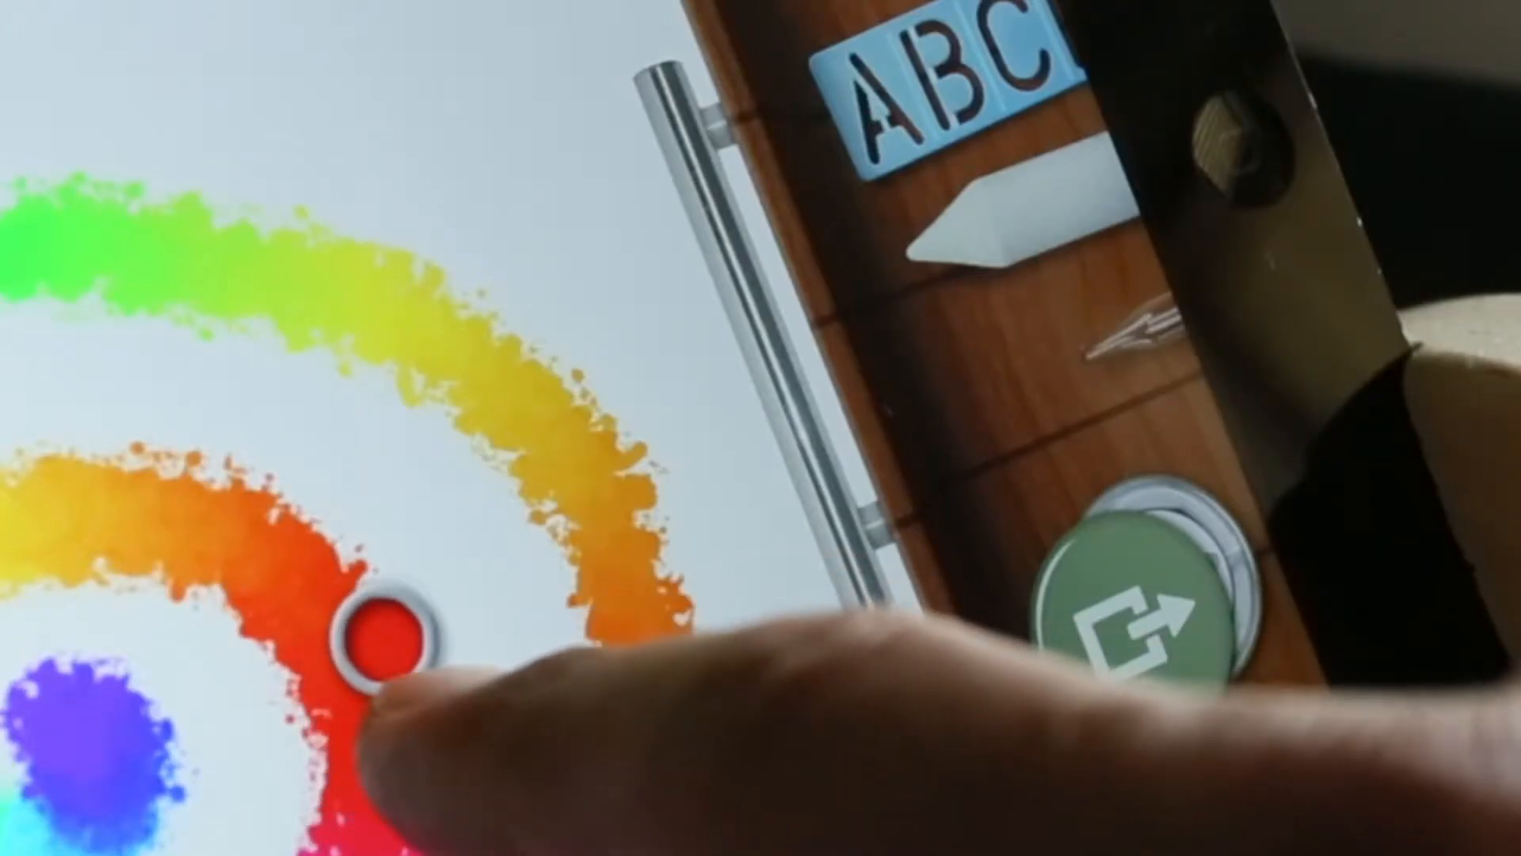
# Sample red, then orange, from the rainbow spiral with the eyedropper.
pyautogui.moveTo(378, 631); pyautogui.dragTo(572, 602)
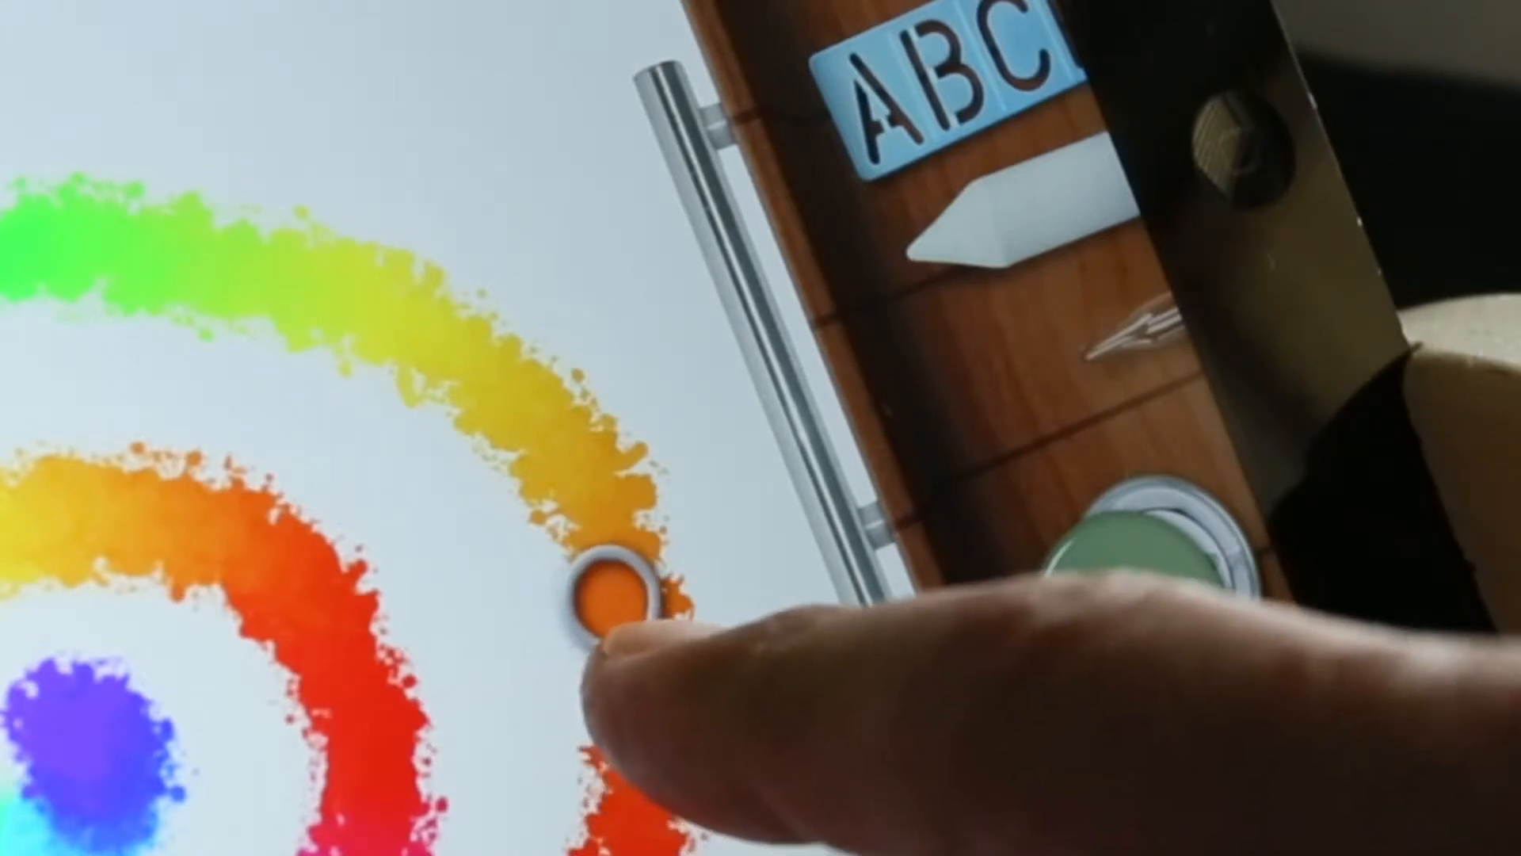
pyautogui.moveTo(602, 602); pyautogui.dragTo(699, 466)
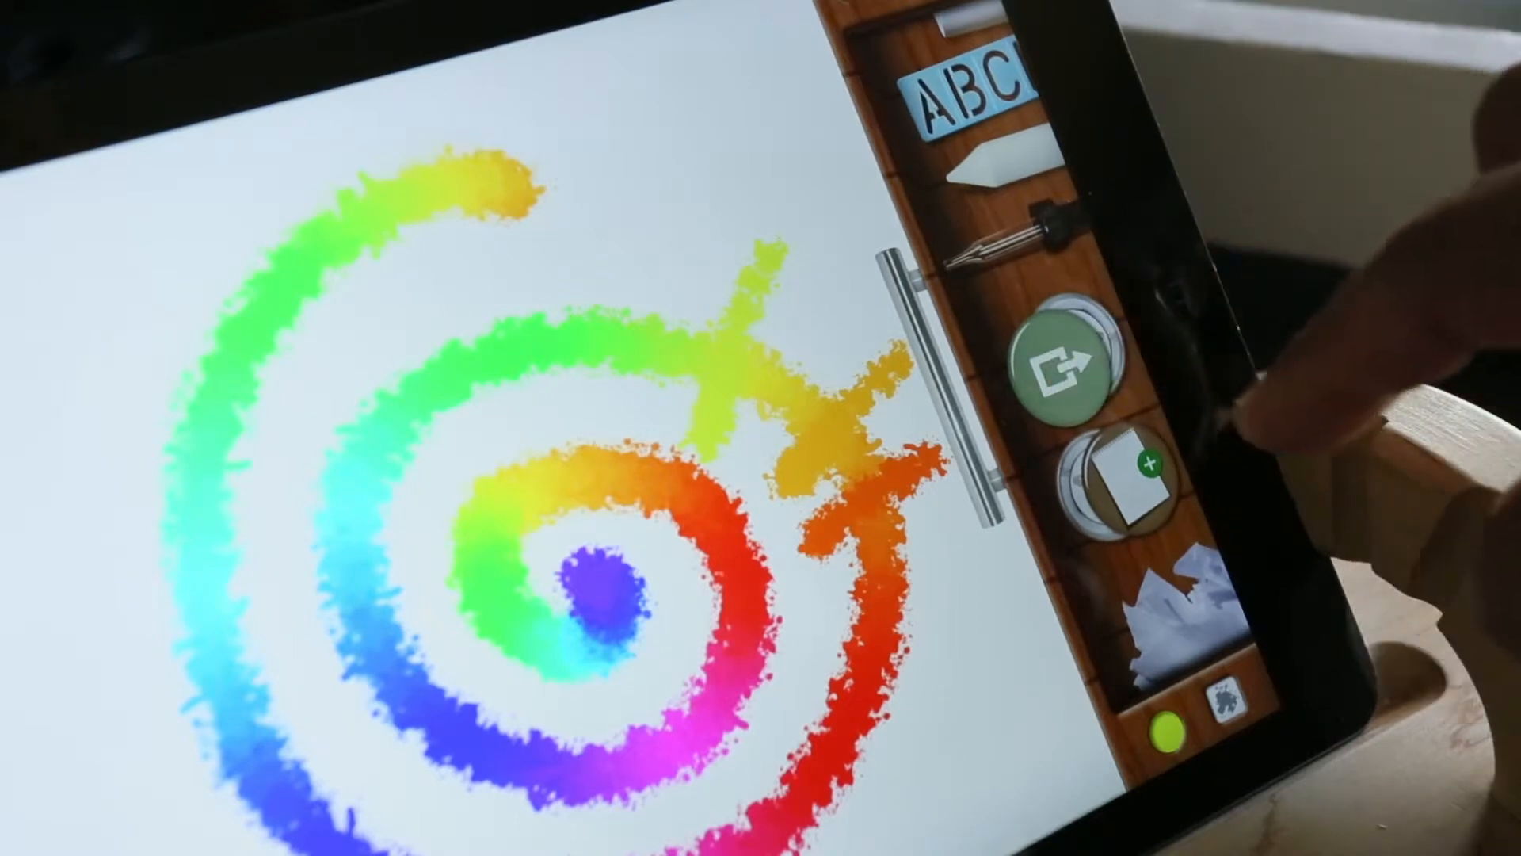
# Start a new blank page in place of the spiral drawing.
pyautogui.click(1059, 364)
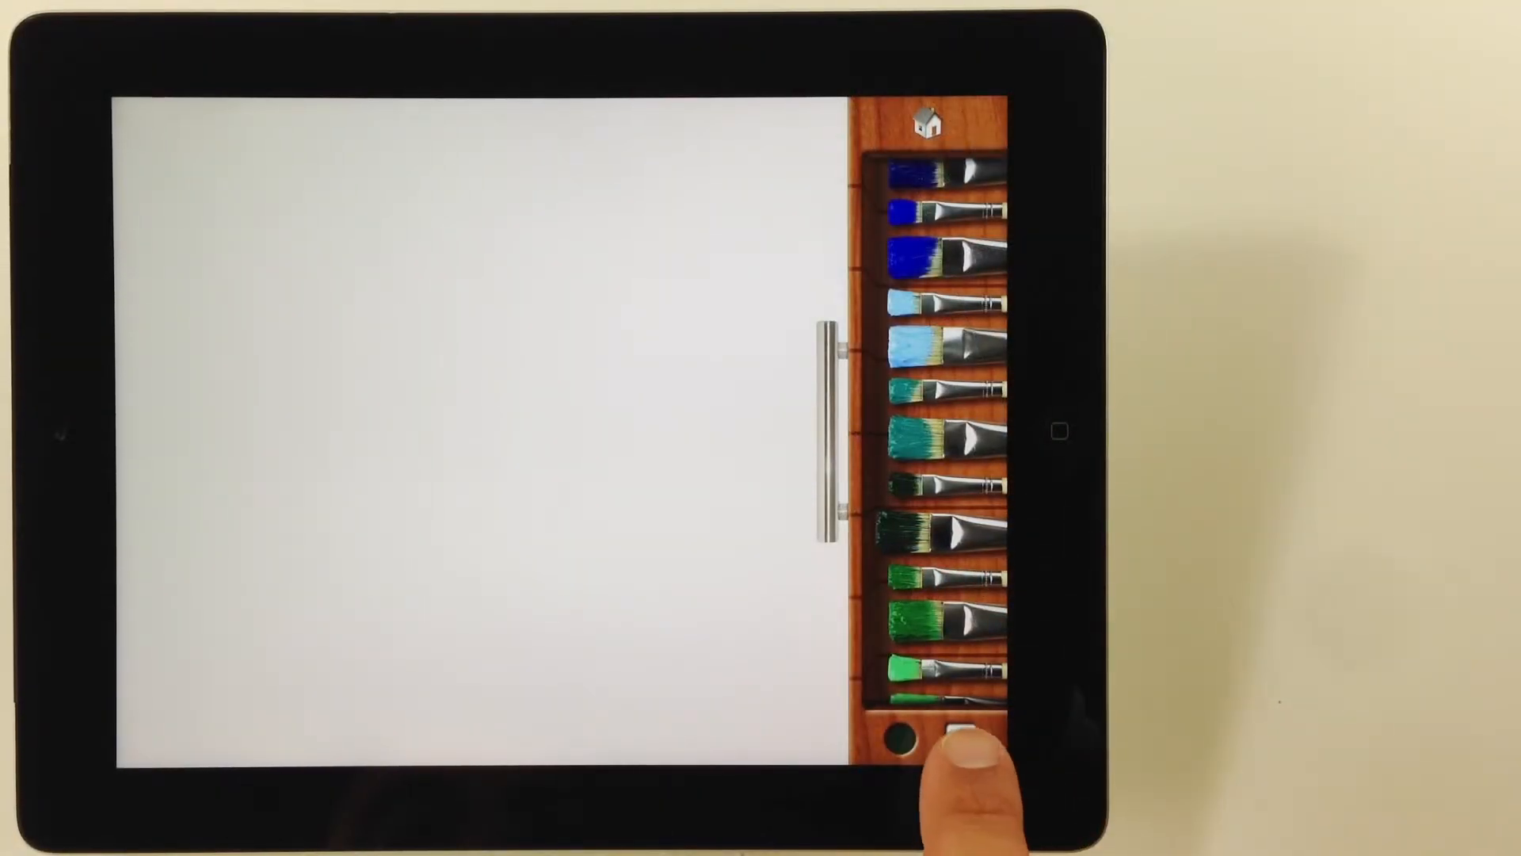
# Bring up the detailed brush settings to build the spotty textured brush.
pyautogui.click(960, 737)
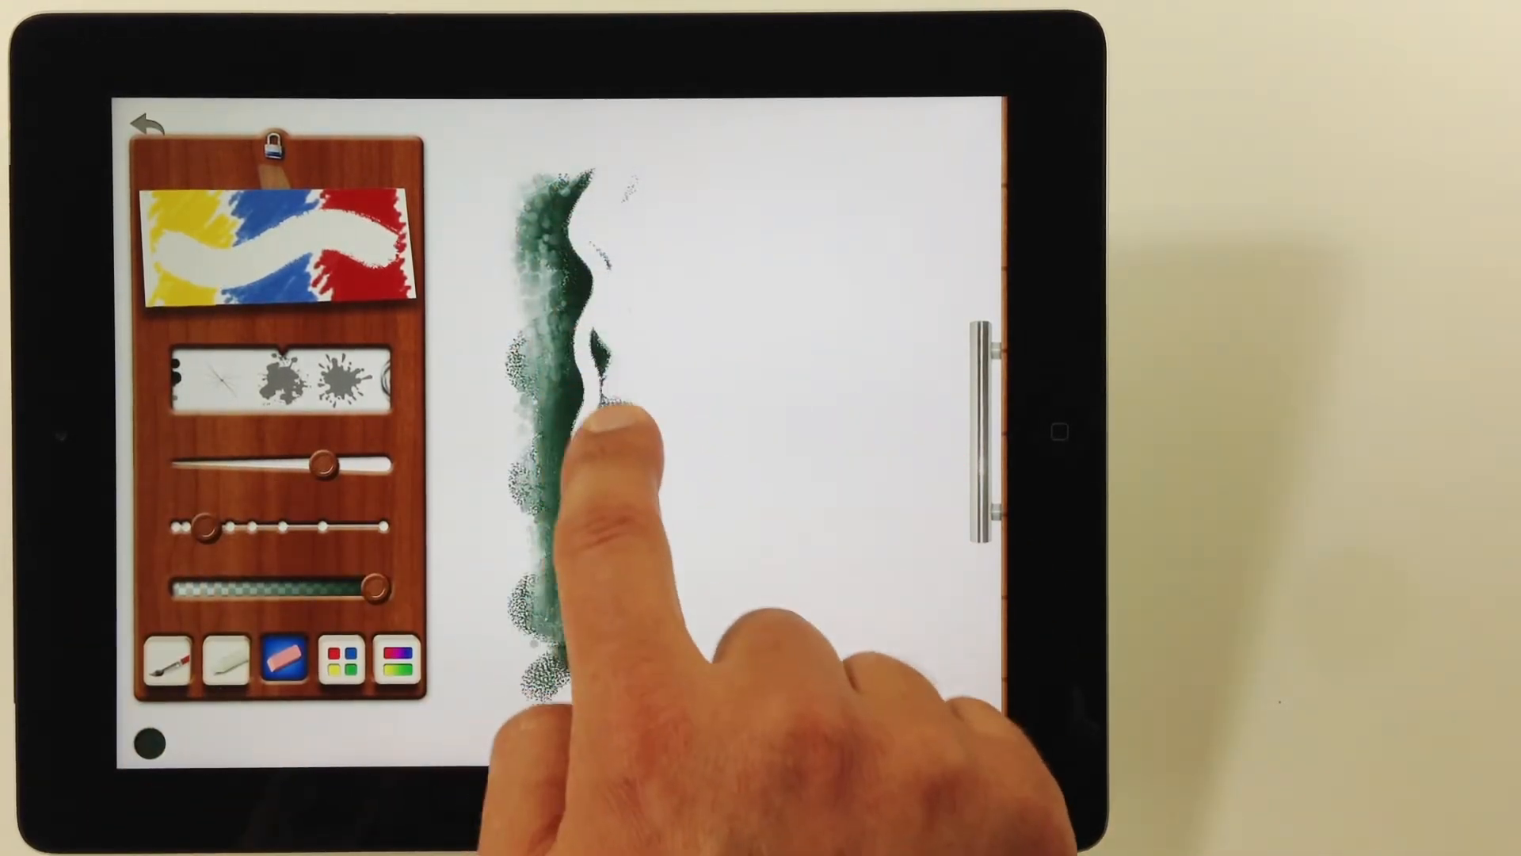
# Pick pink-red then yellow on the colour wheel for the wavy strokes, then show the gradient presets.
pyautogui.click(342, 661)
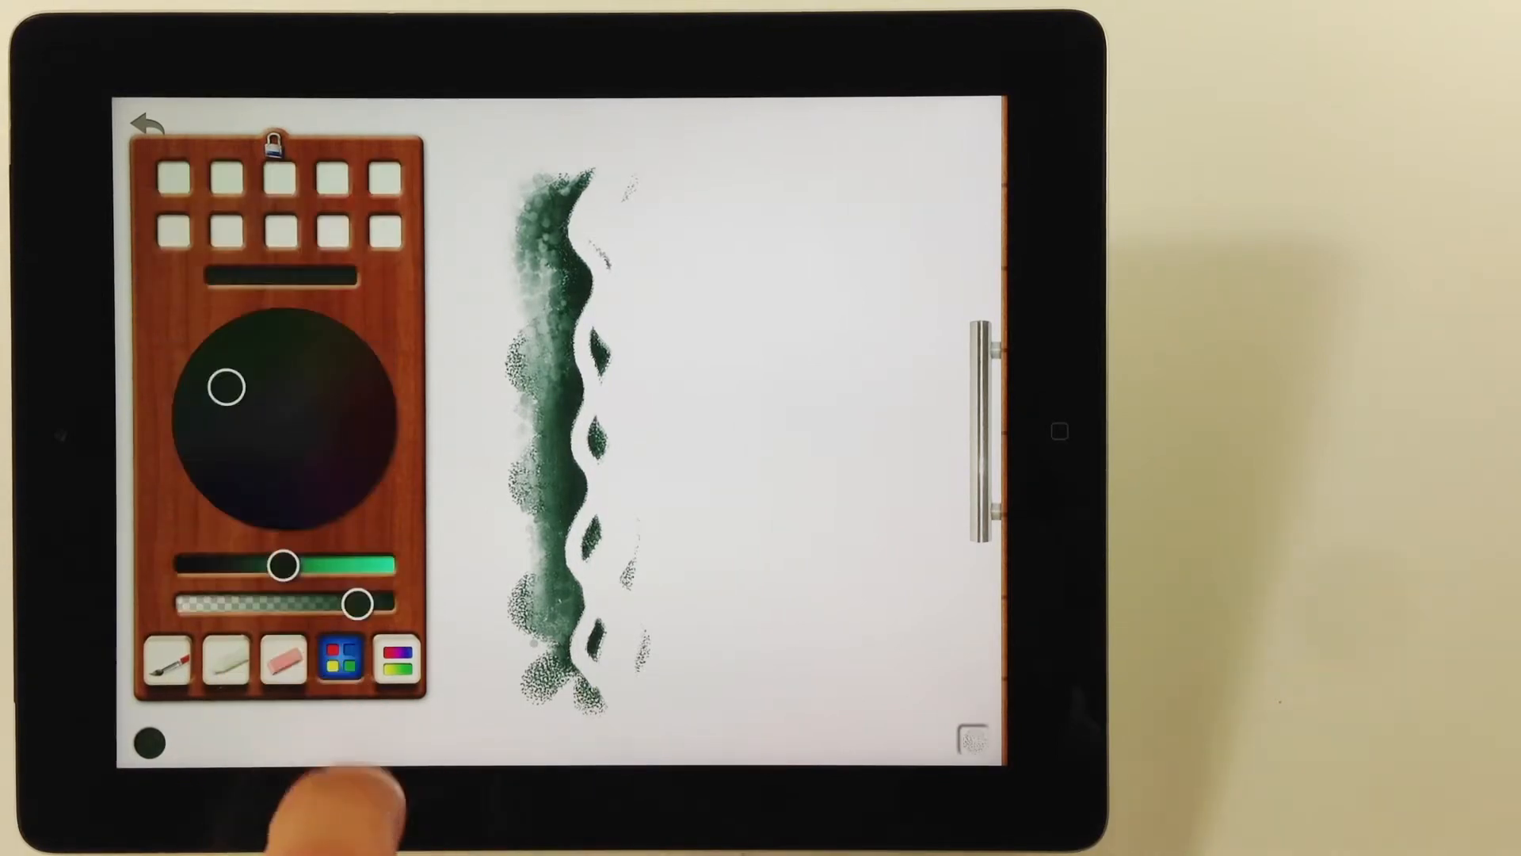
pyautogui.click(344, 663)
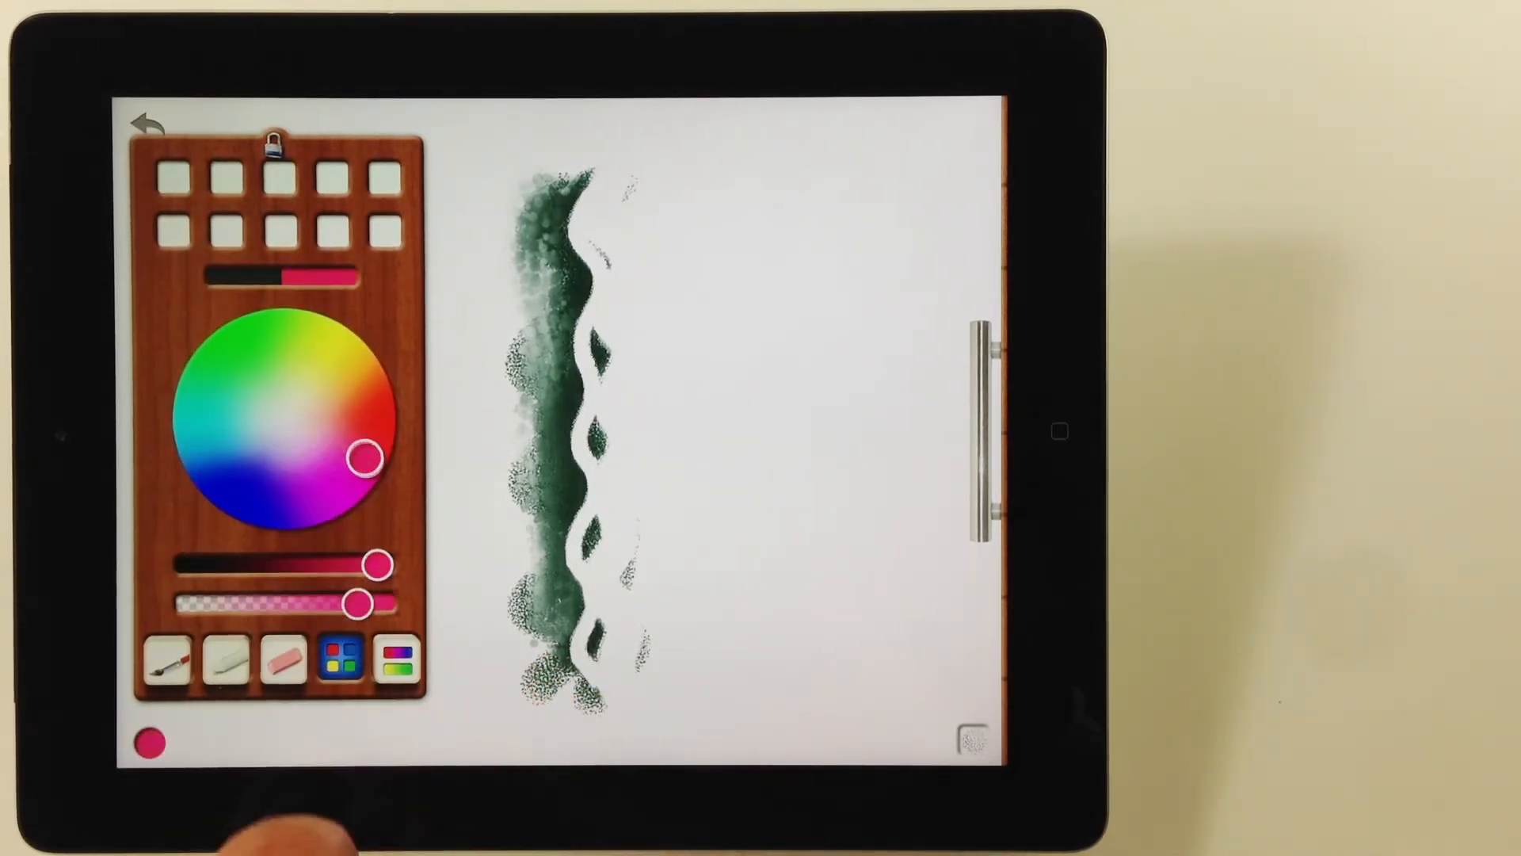
pyautogui.click(364, 407)
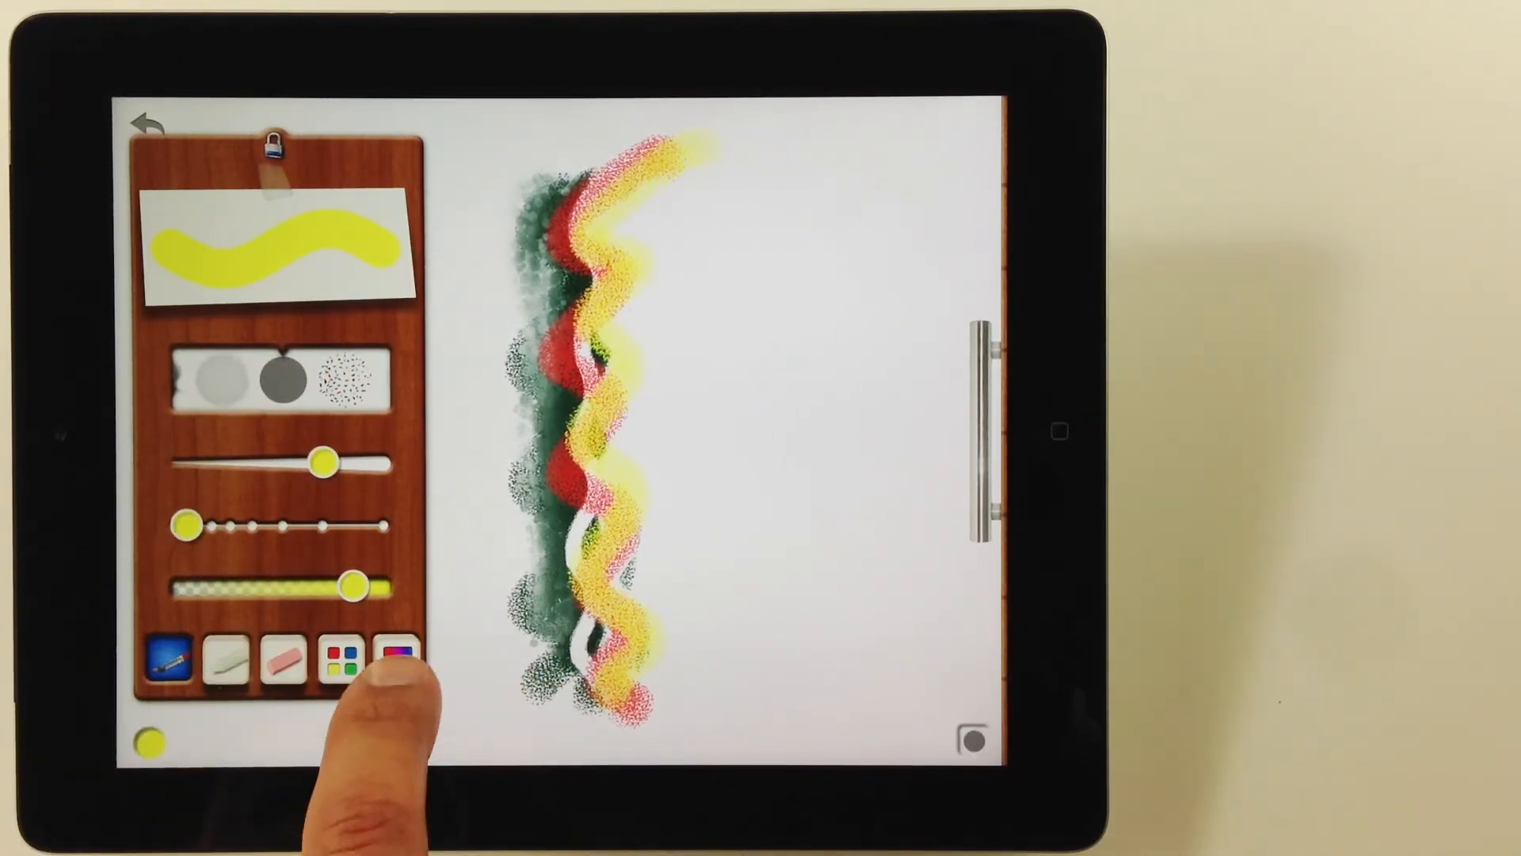
pyautogui.click(399, 663)
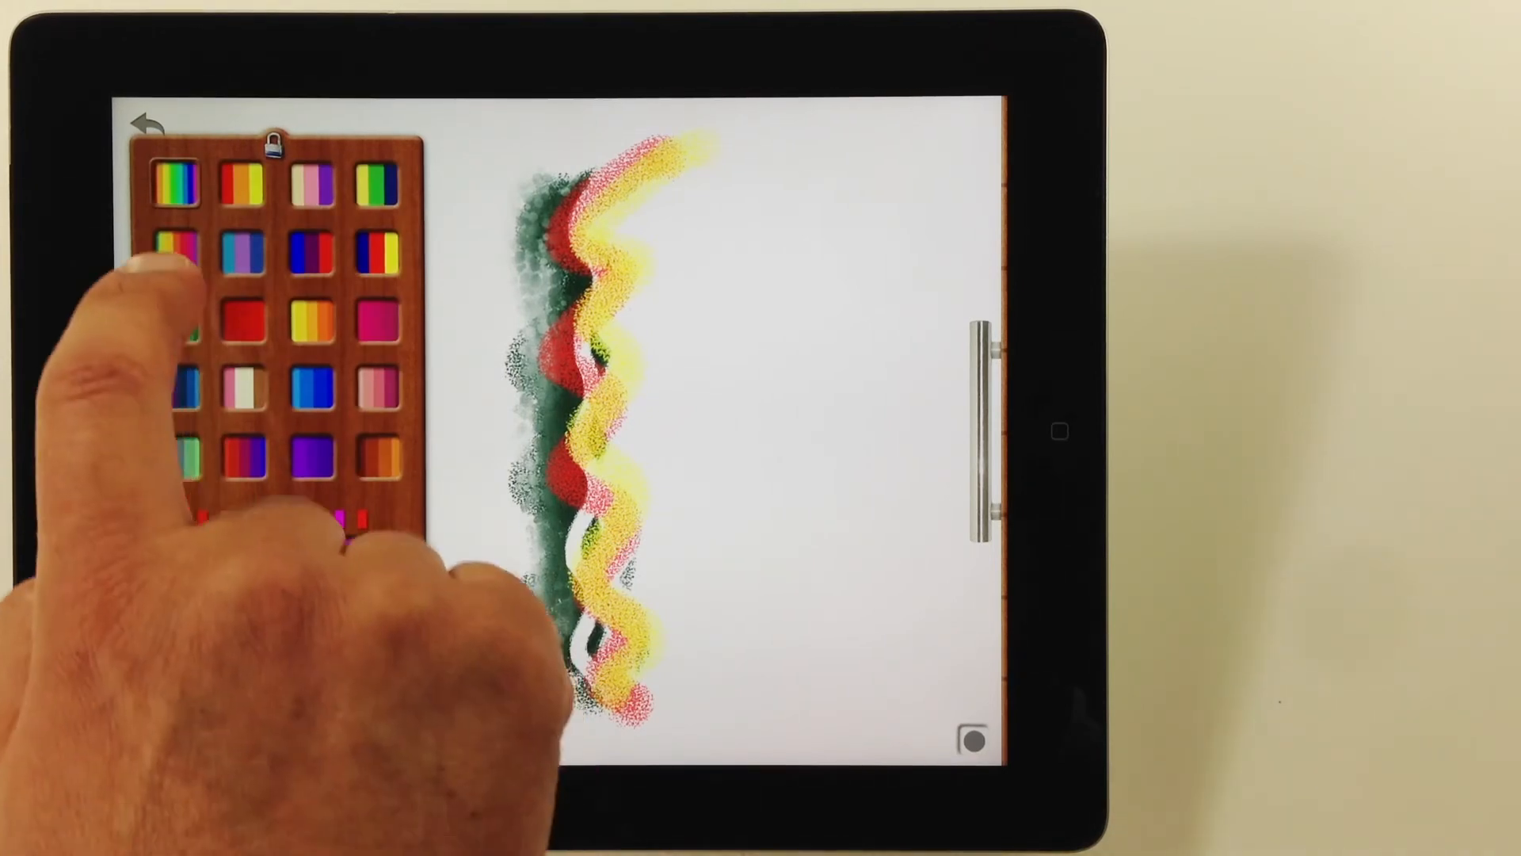